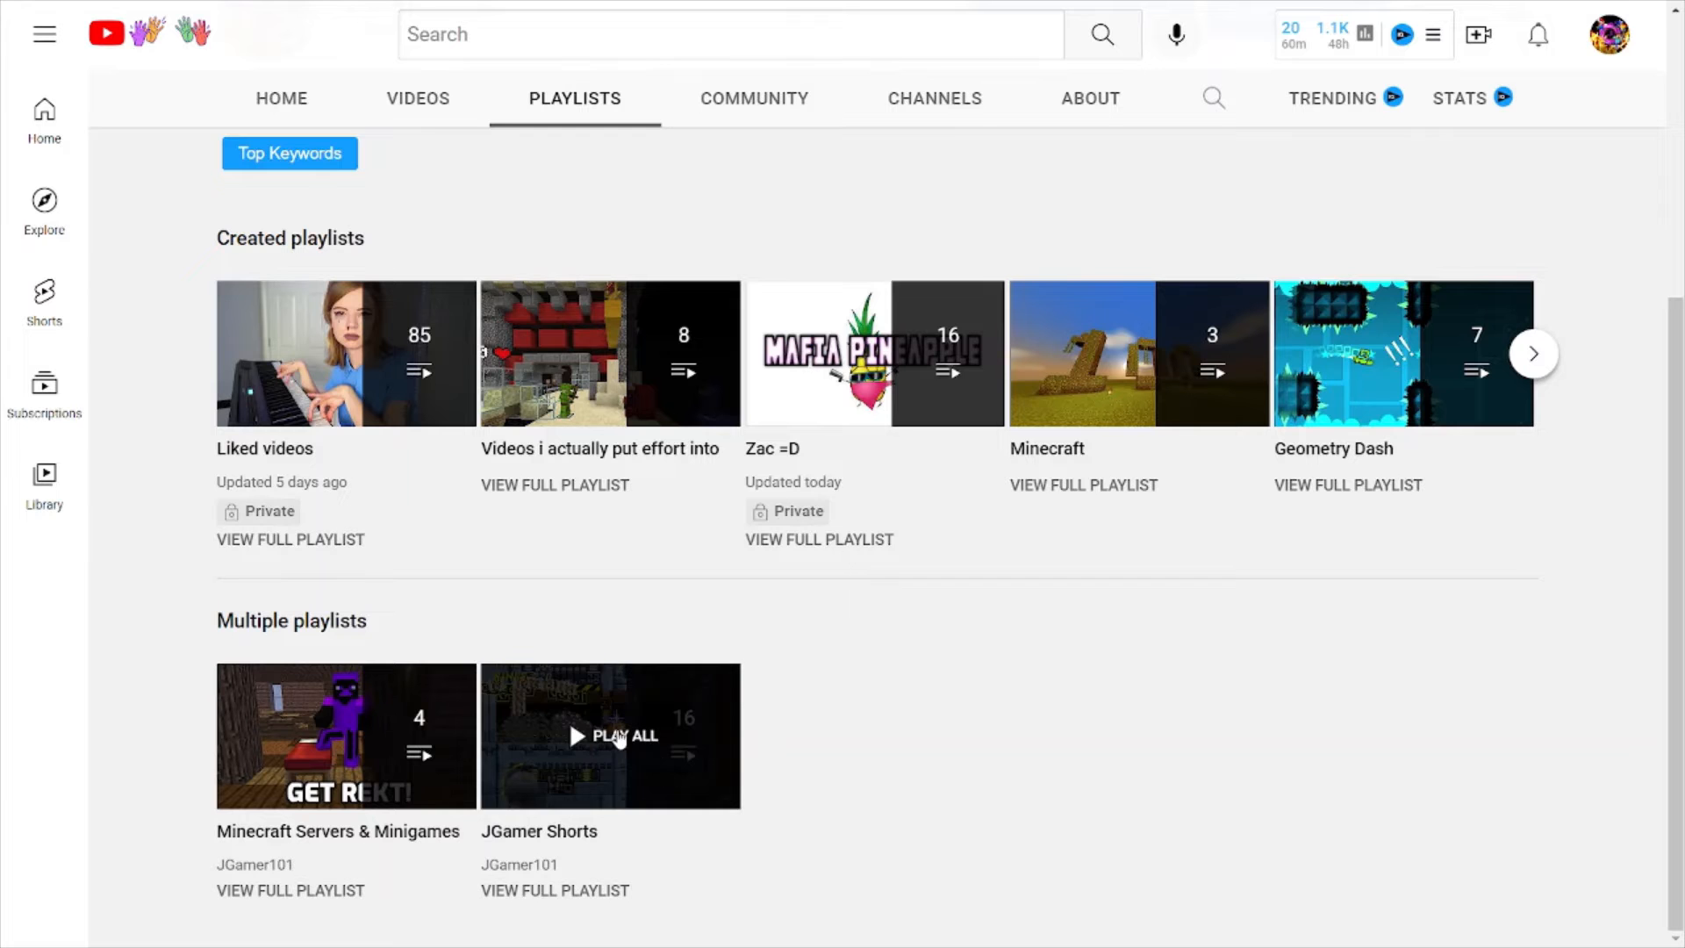
mouse_move(585, 495)
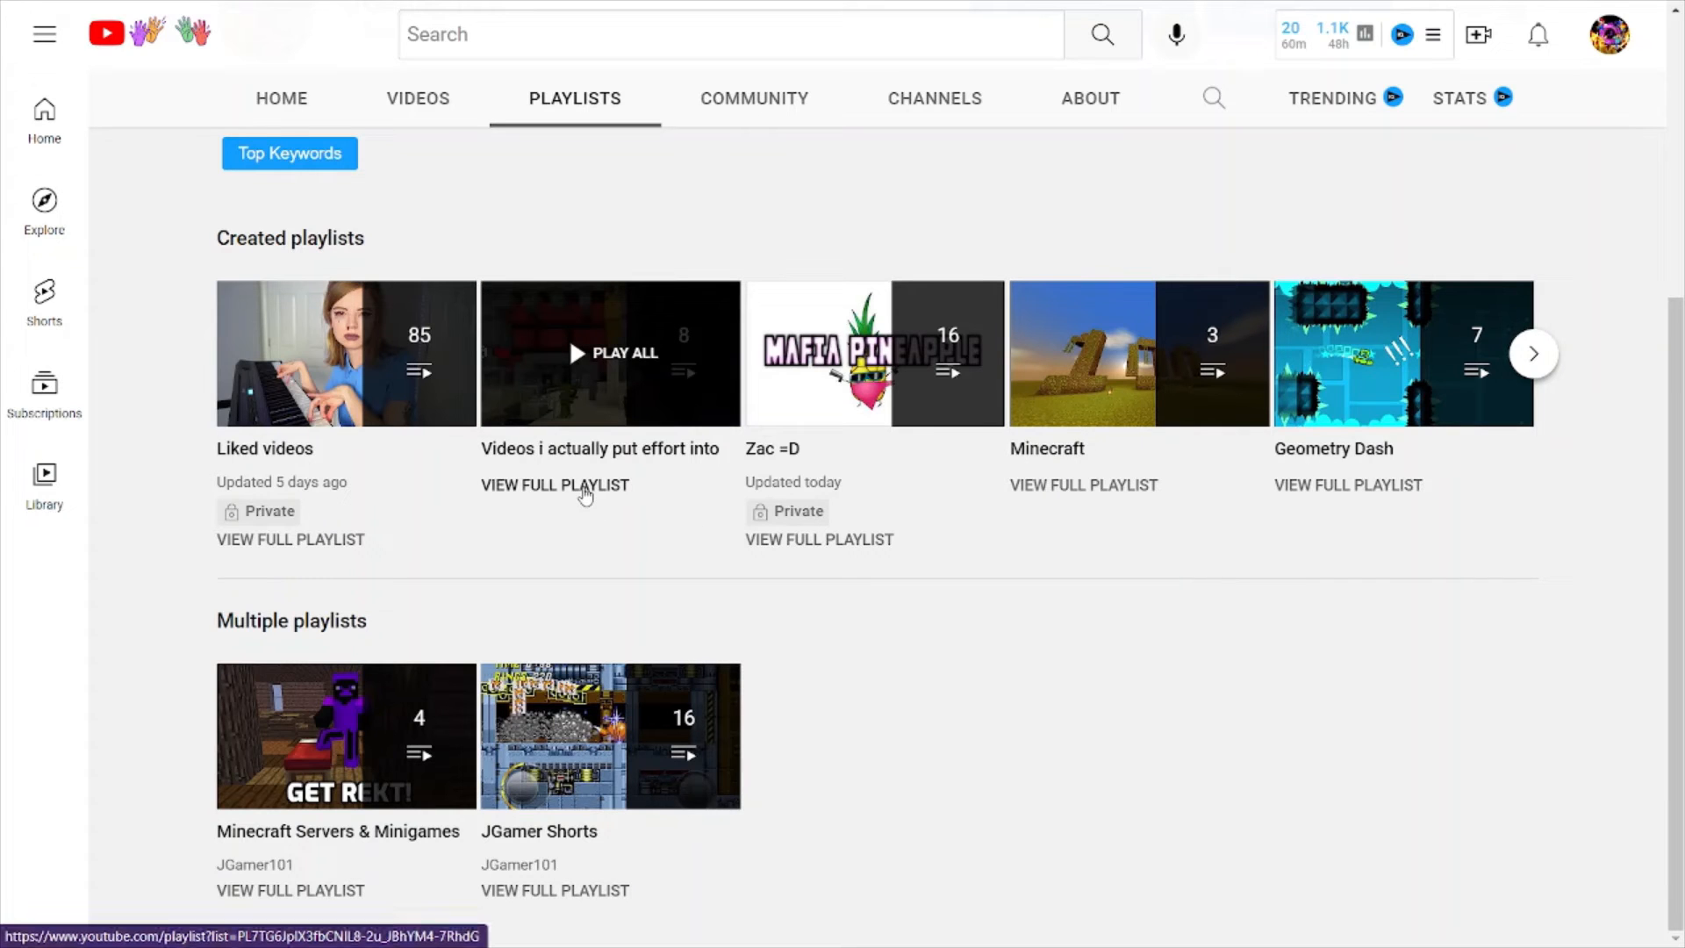
View the full 'Videos i actually put effort into' playlist from the Playlists tab
left_click(555, 485)
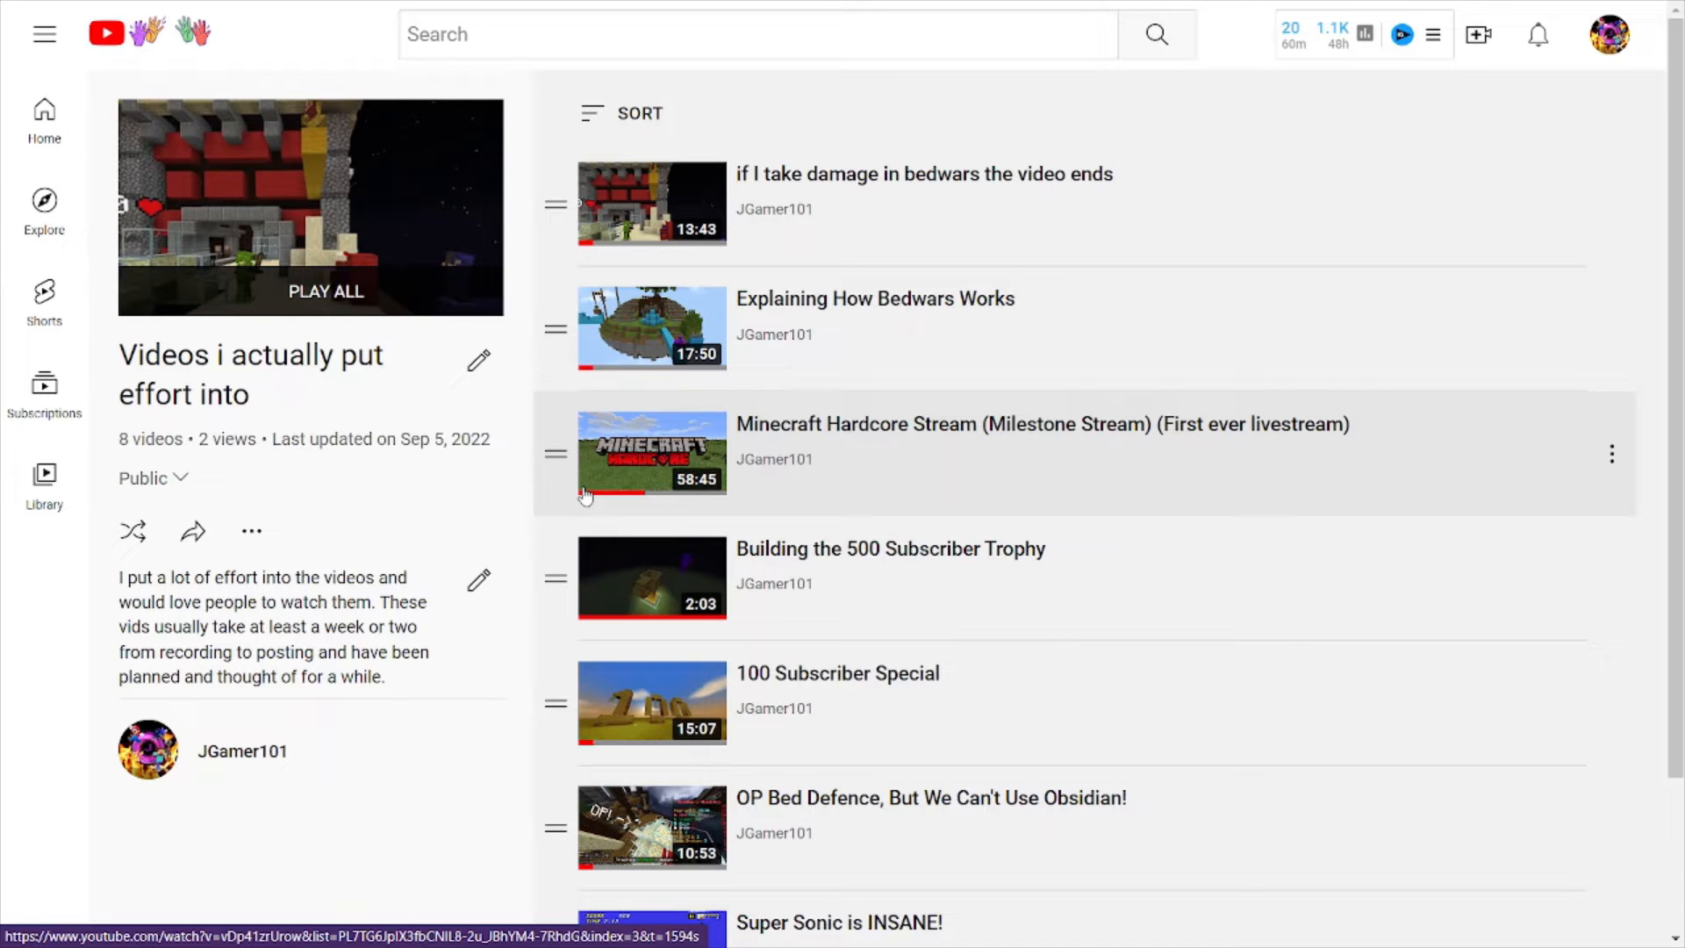
mouse_move(187, 308)
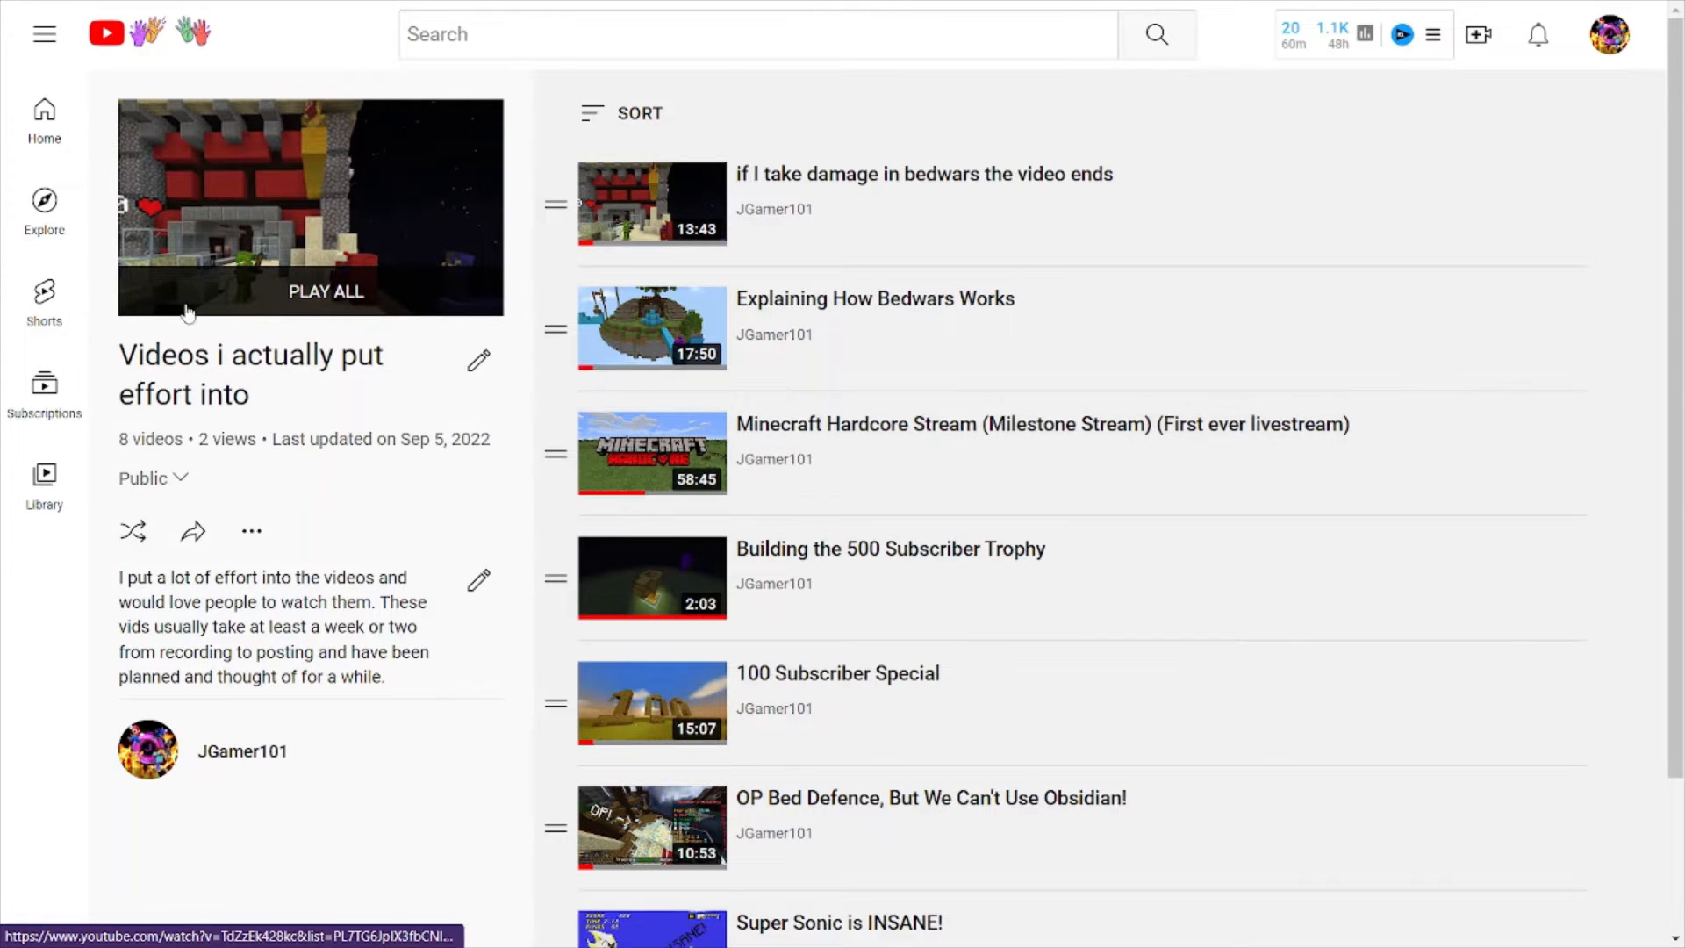
scroll("down", 3)
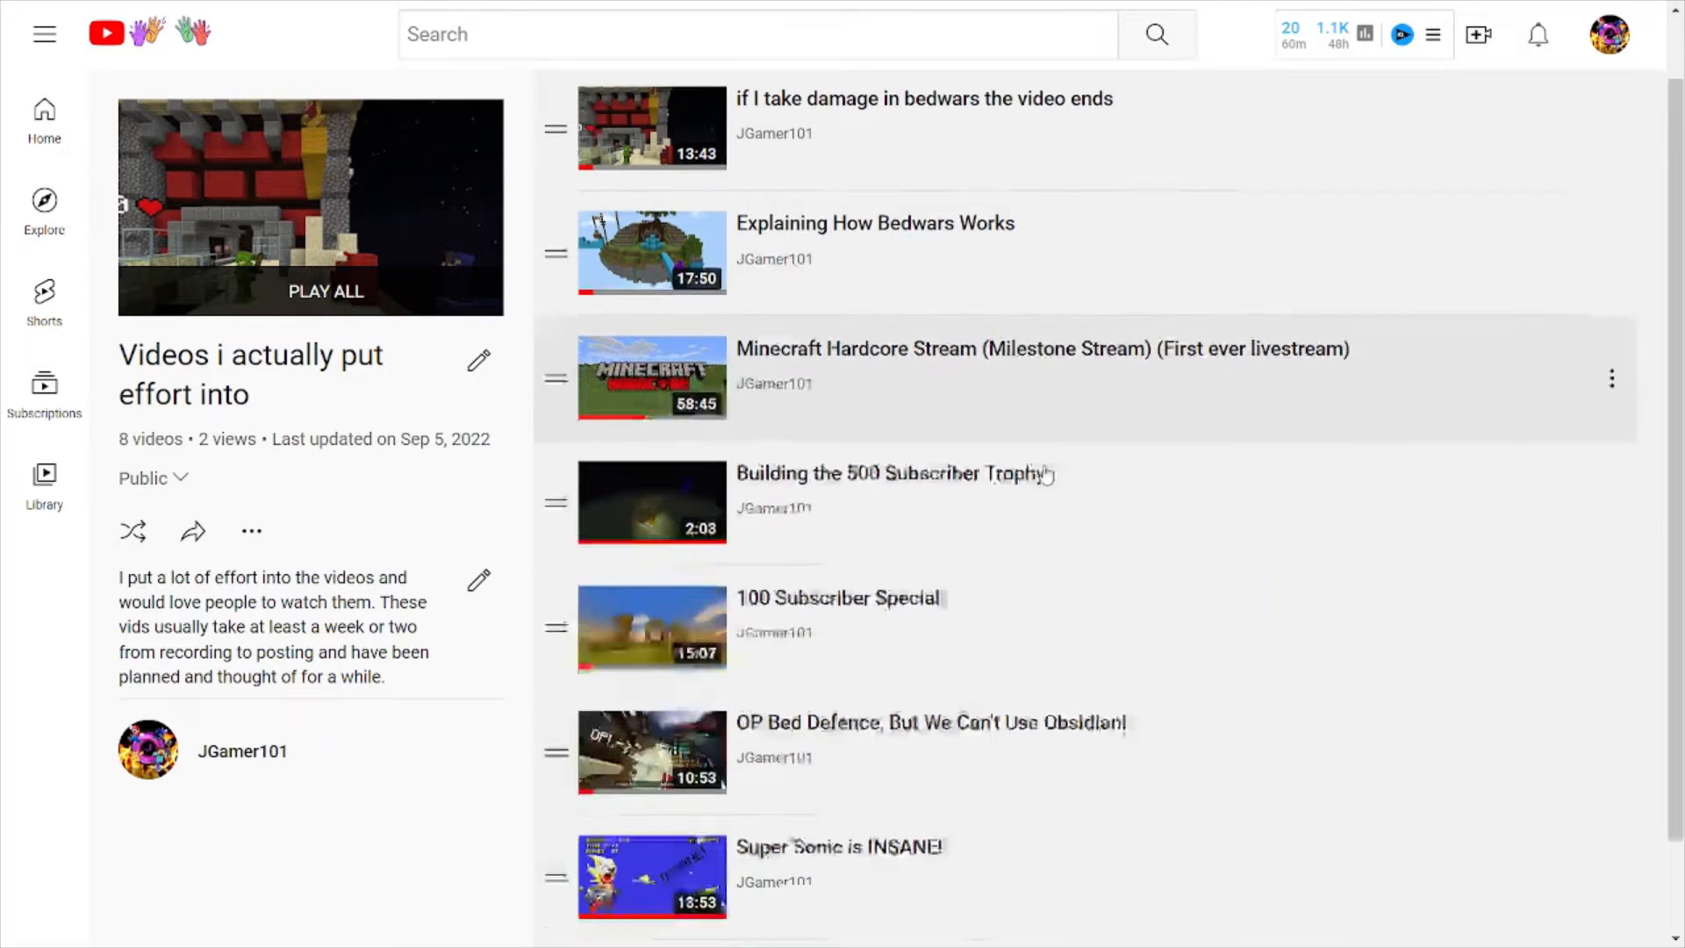
scroll("down", 3)
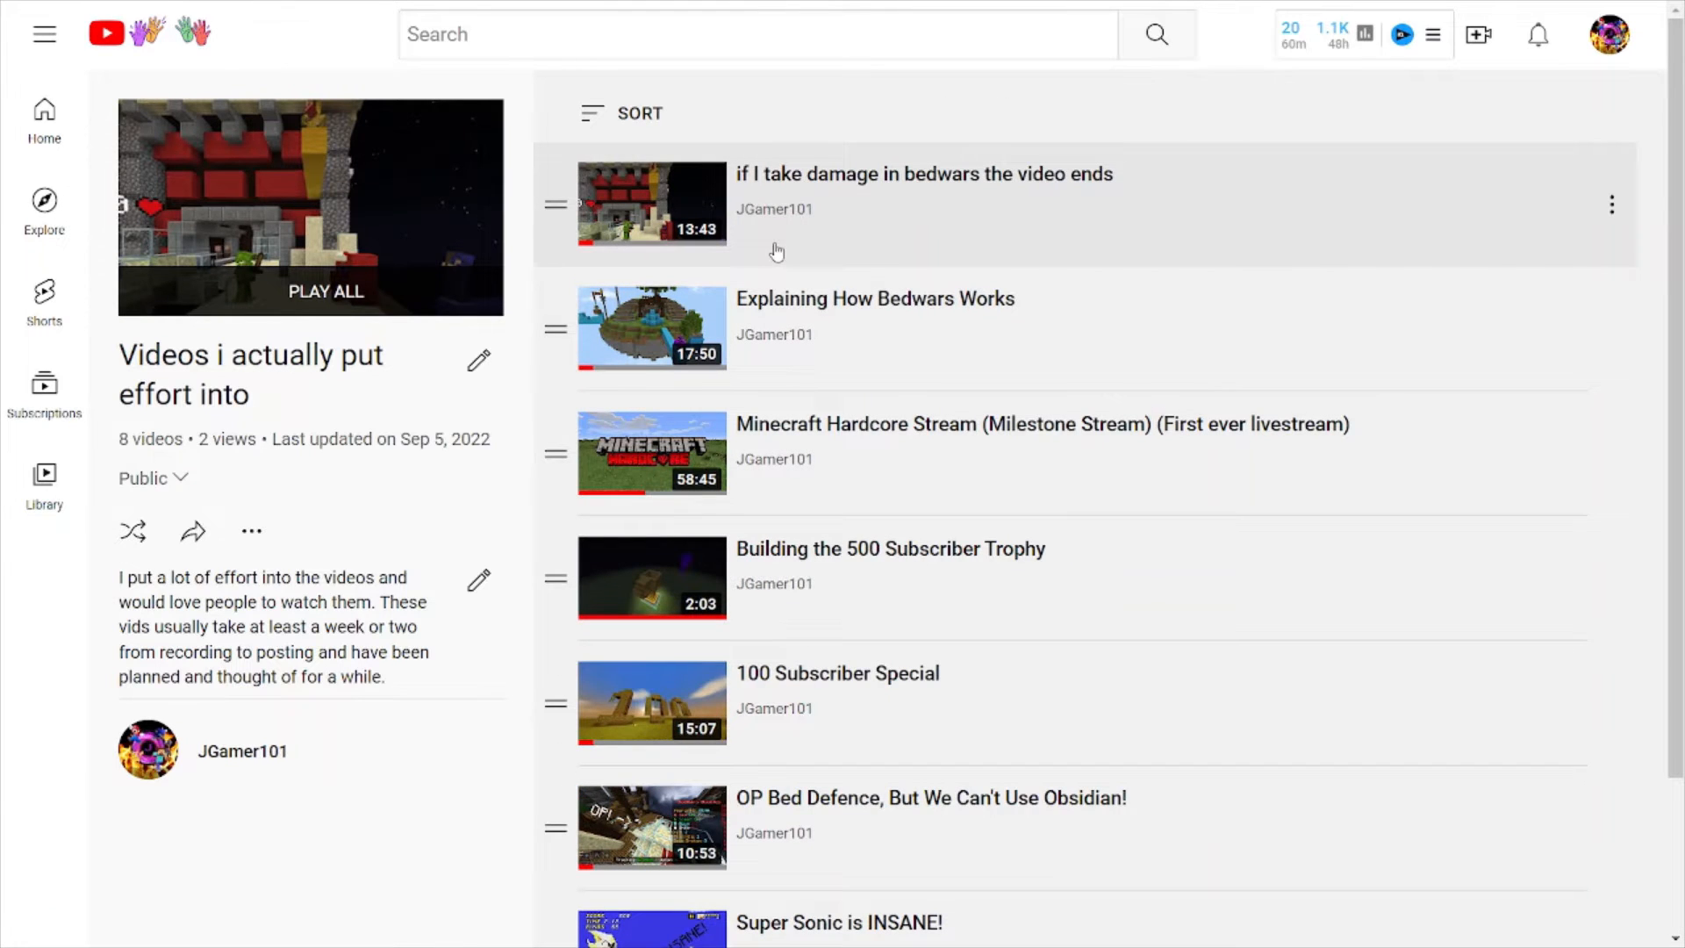
mouse_move(807, 338)
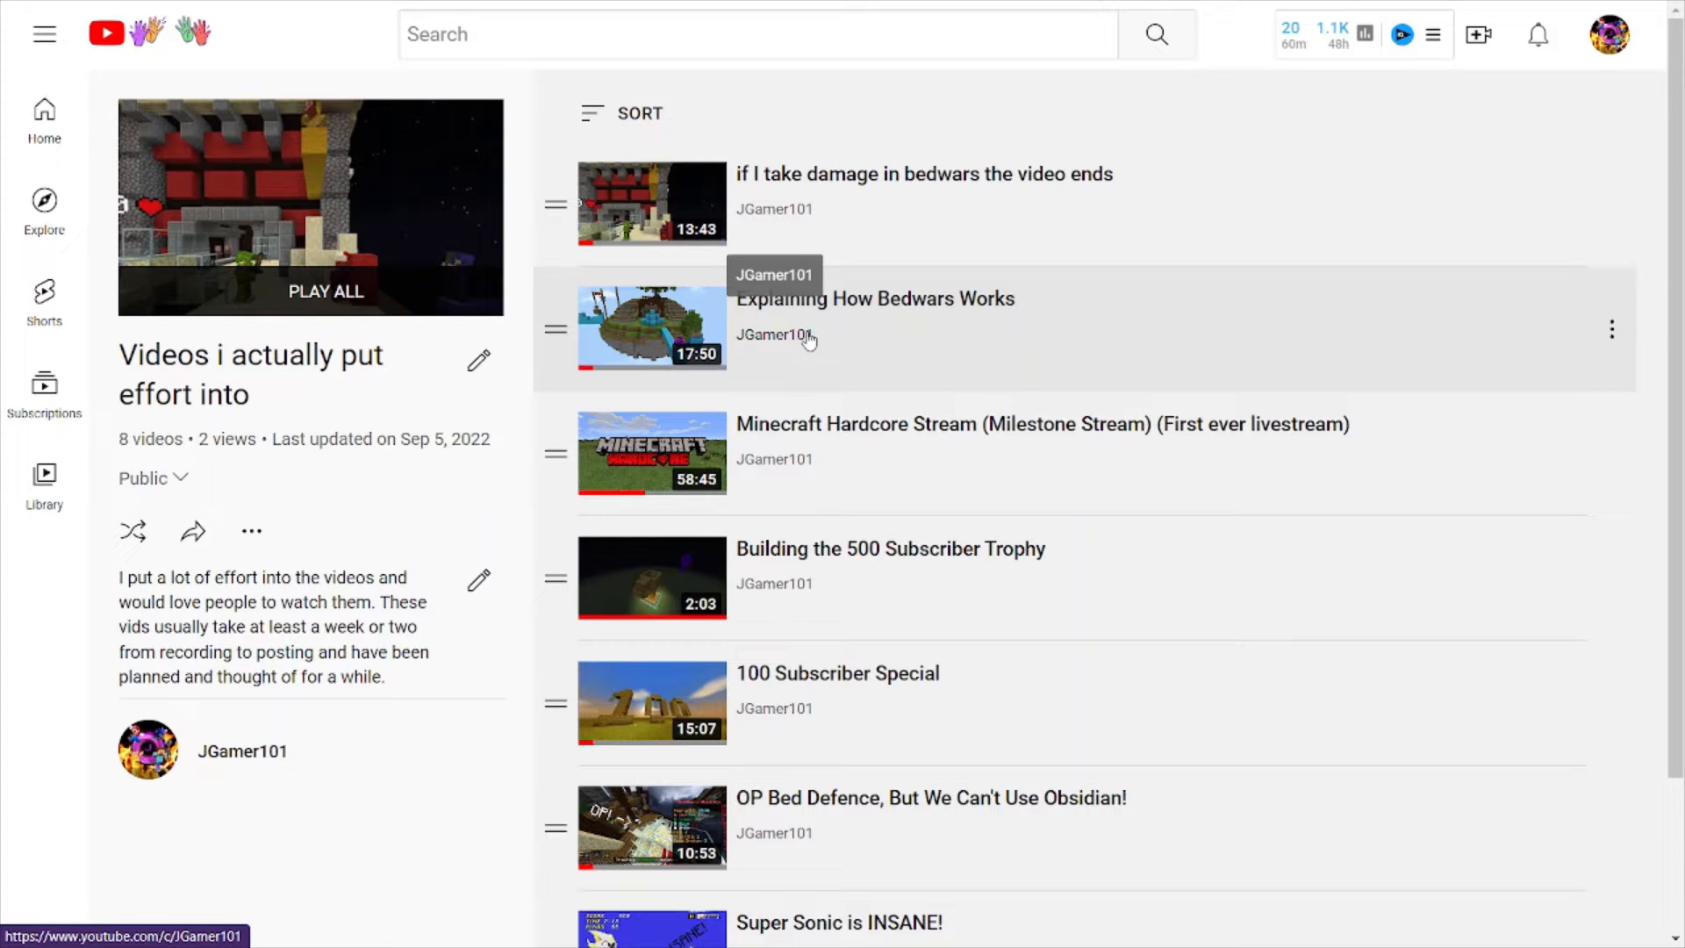
mouse_move(974, 301)
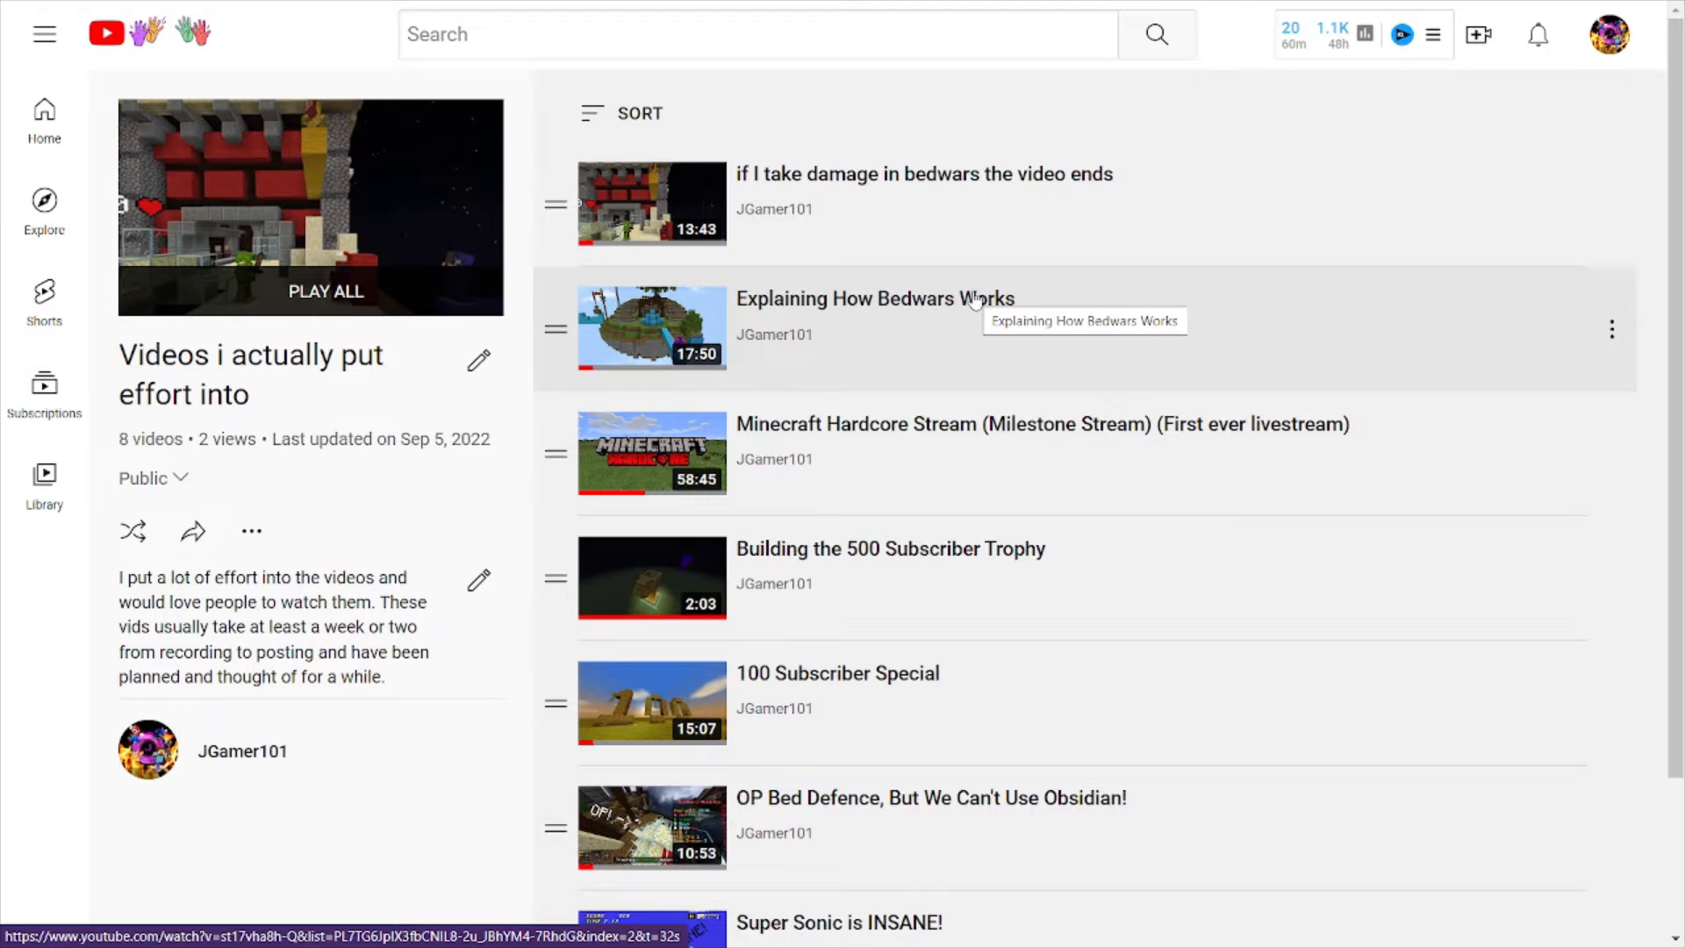
mouse_move(864, 290)
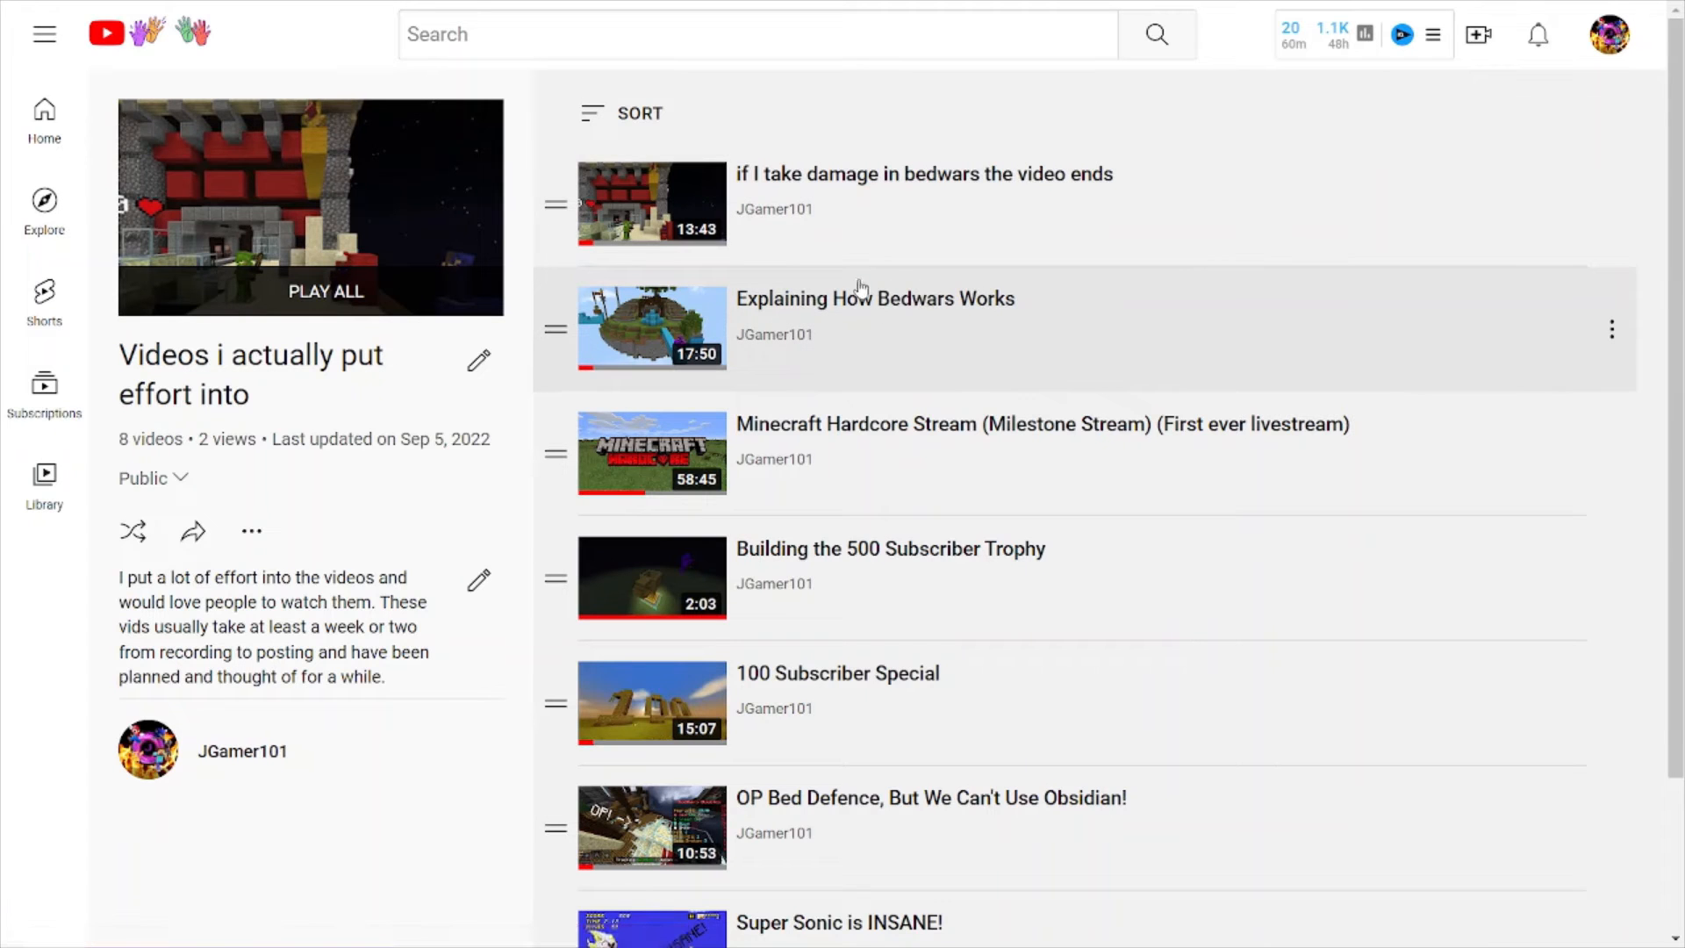
scroll("down", 3)
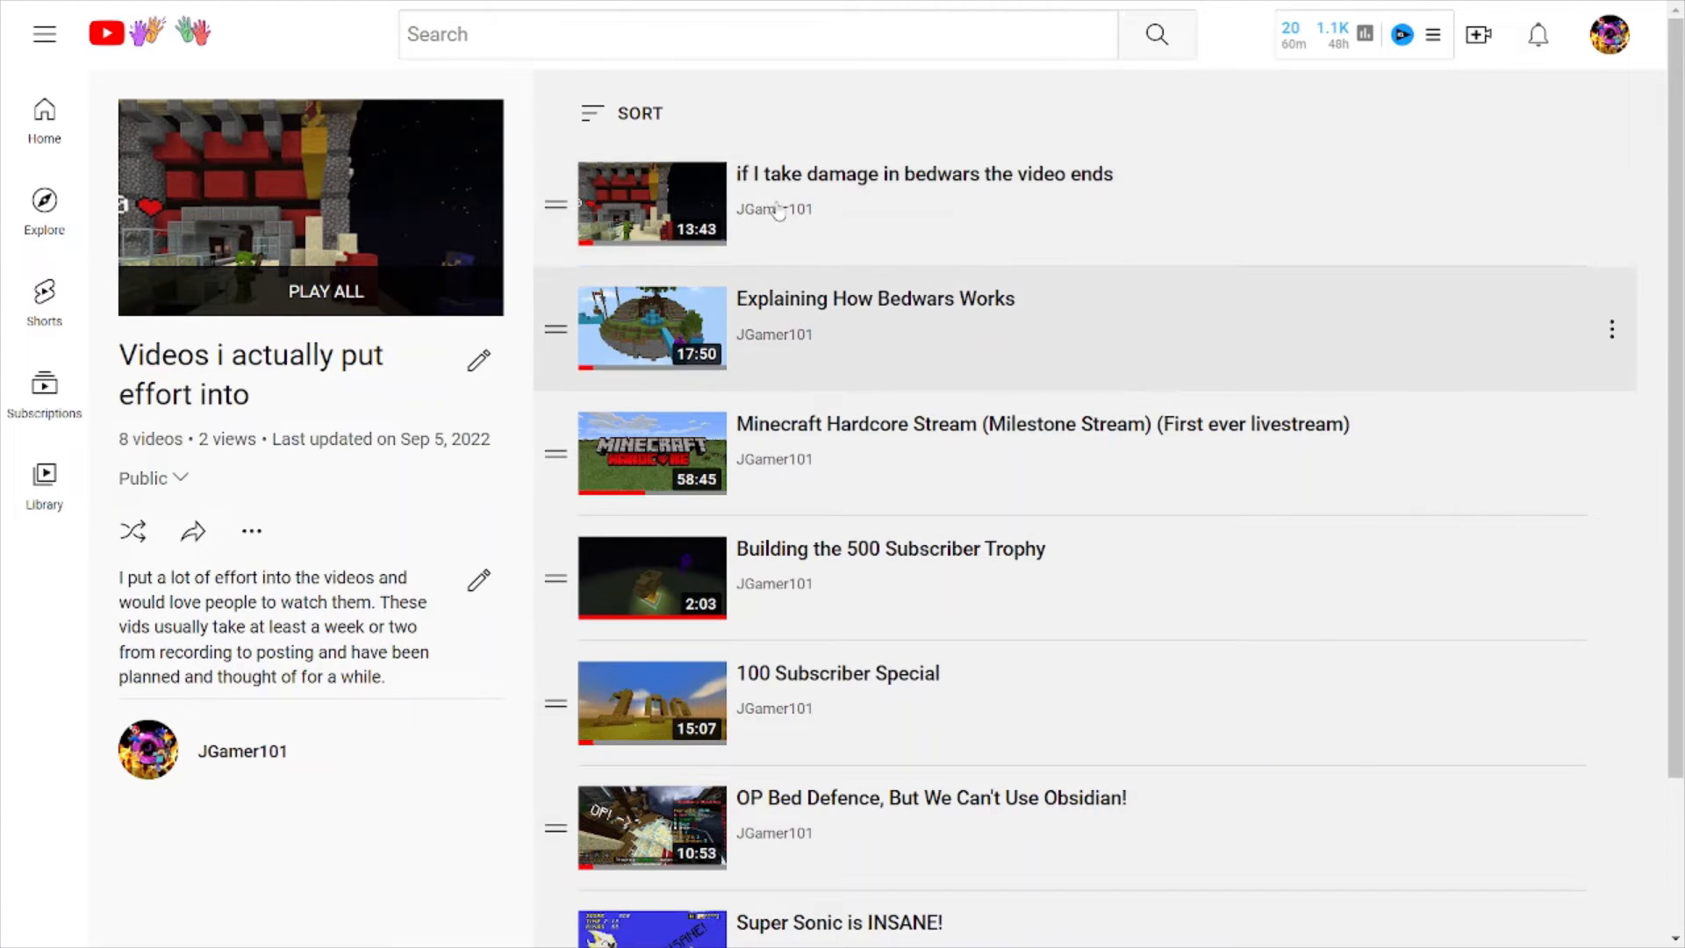
mouse_move(784, 286)
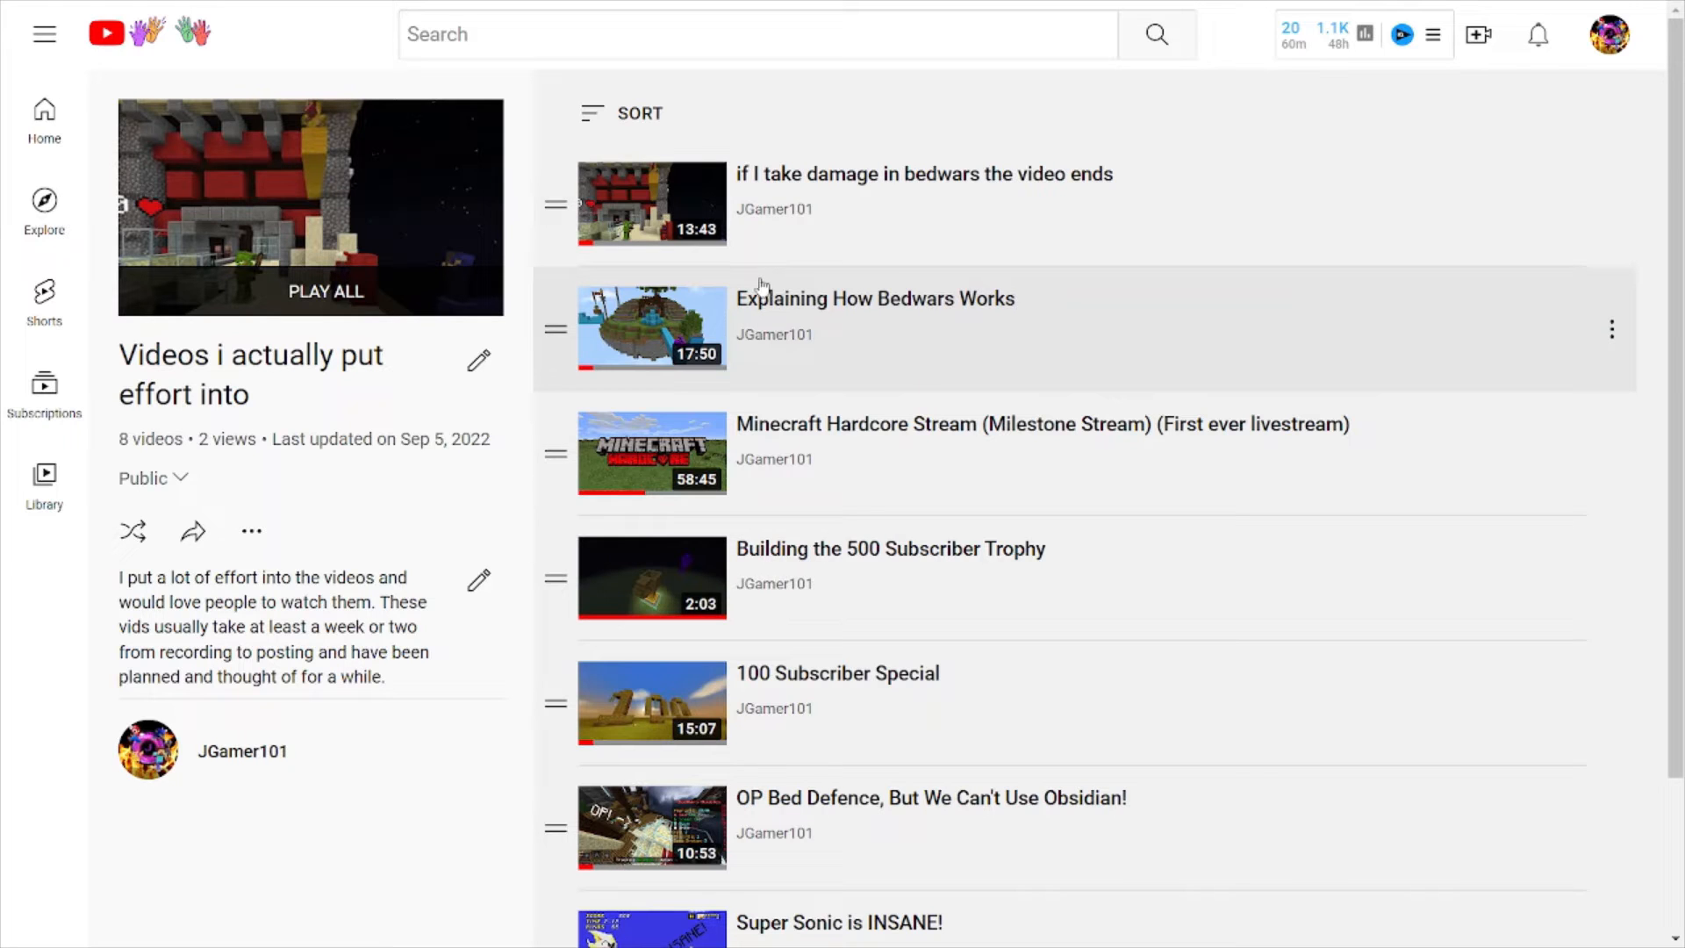
mouse_move(792, 274)
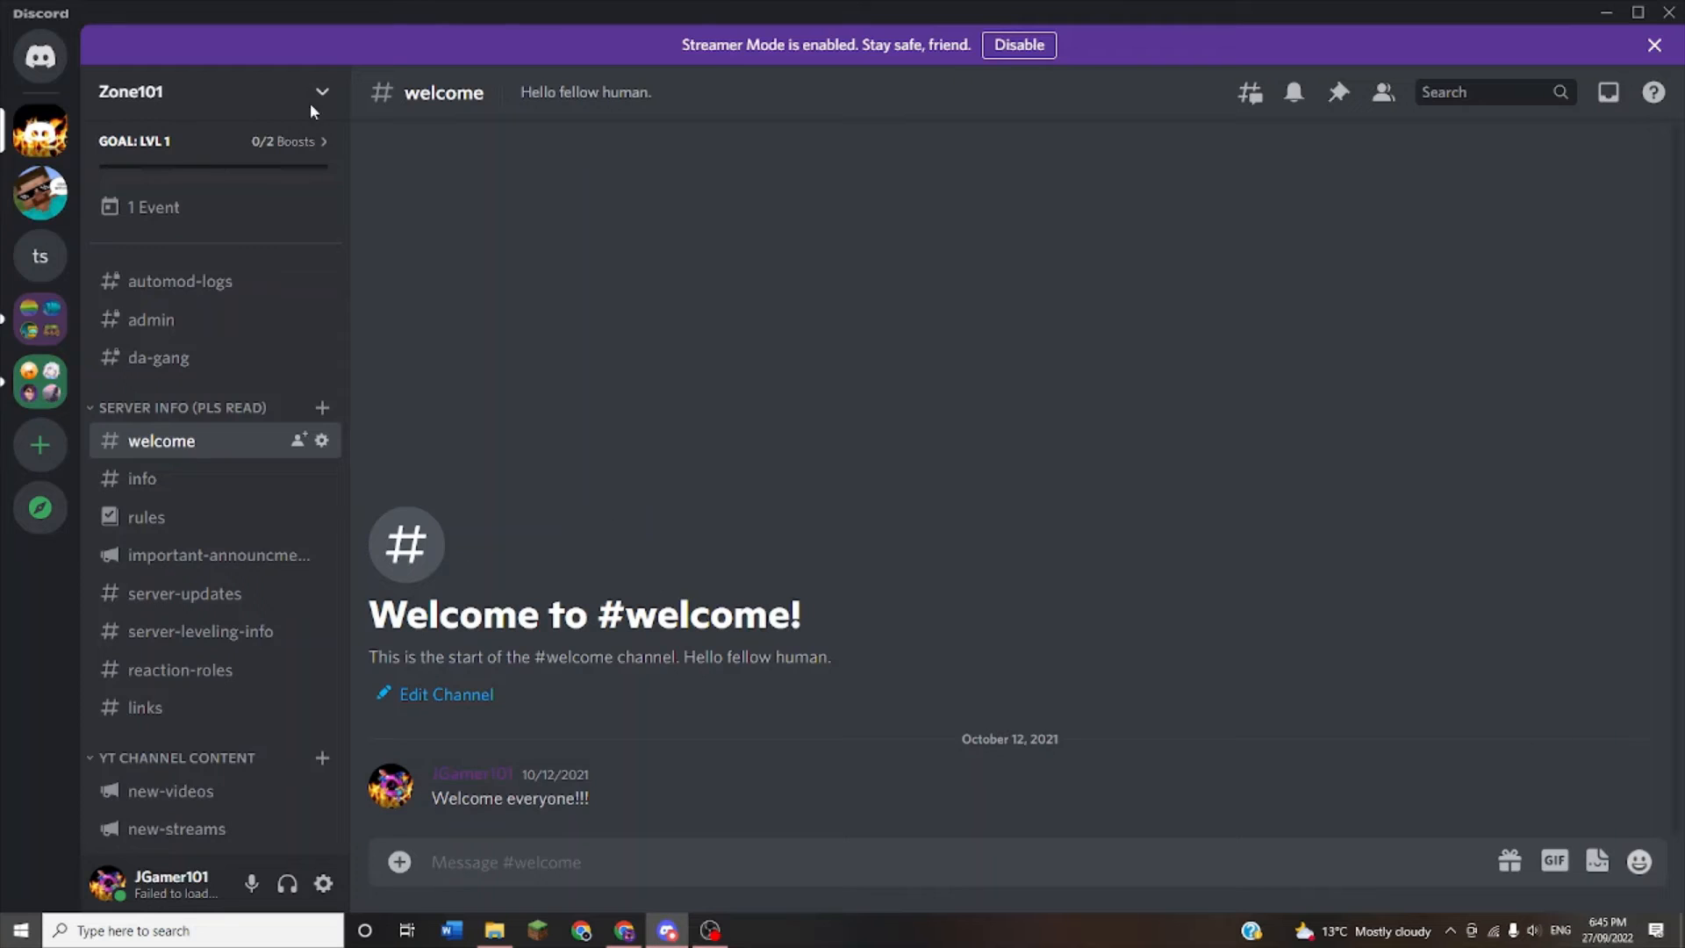
mouse_move(257, 259)
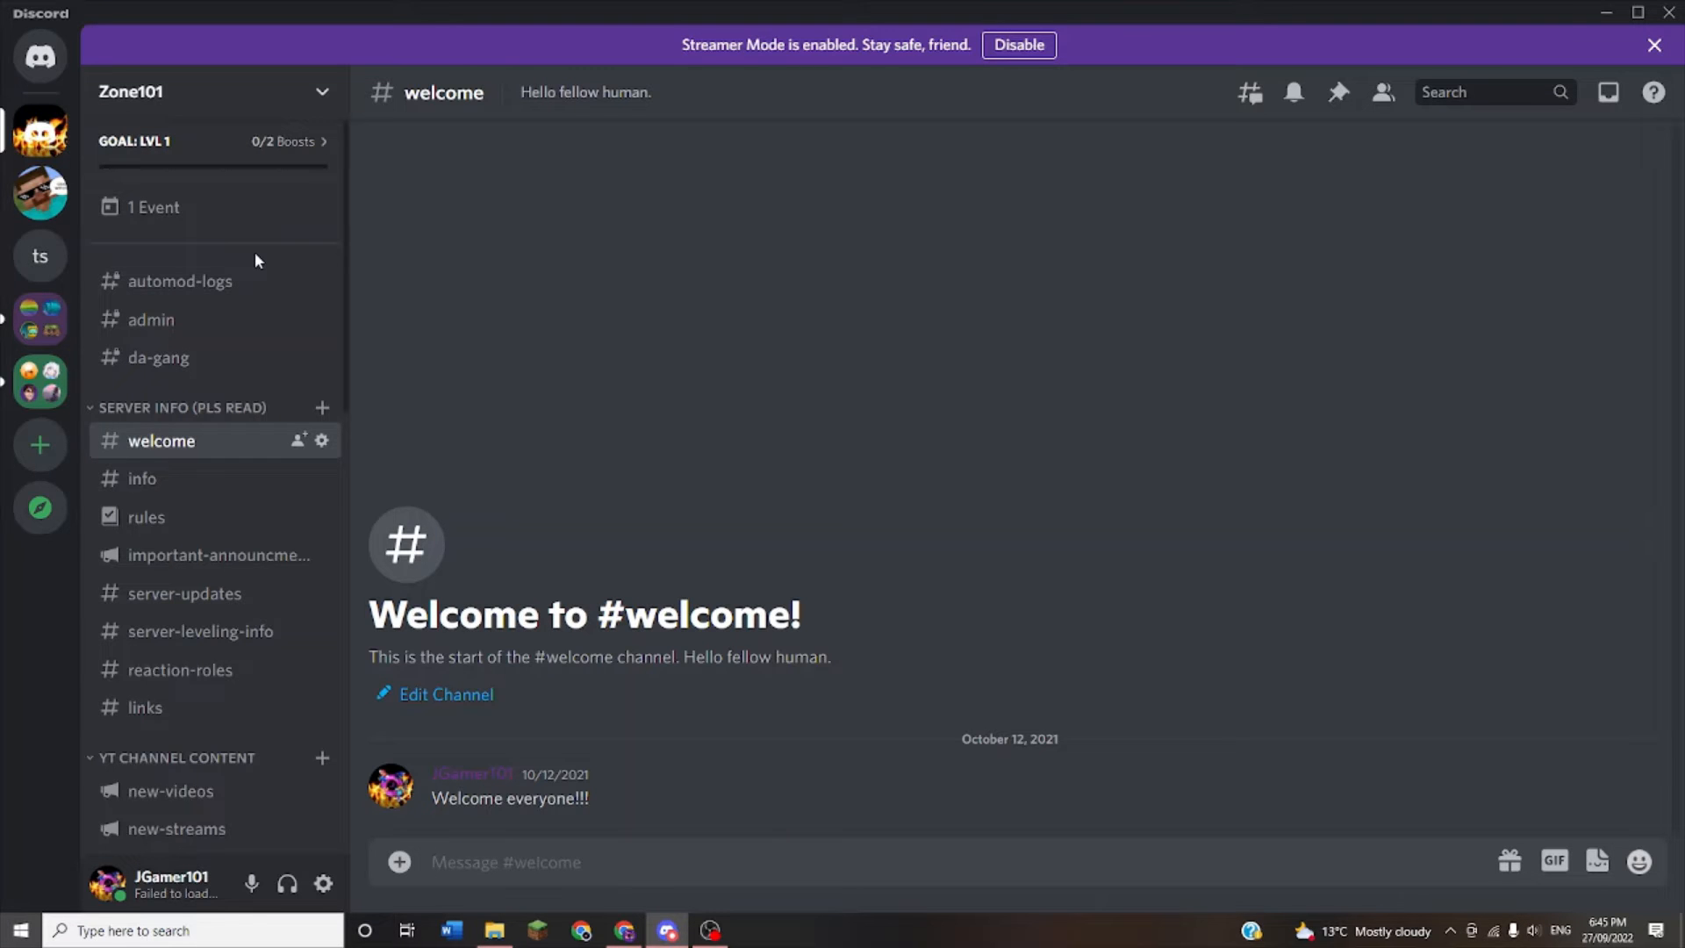
Scroll the Zone101 sidebar down to Competitions and enter the #submit channel
scroll("down", 3)
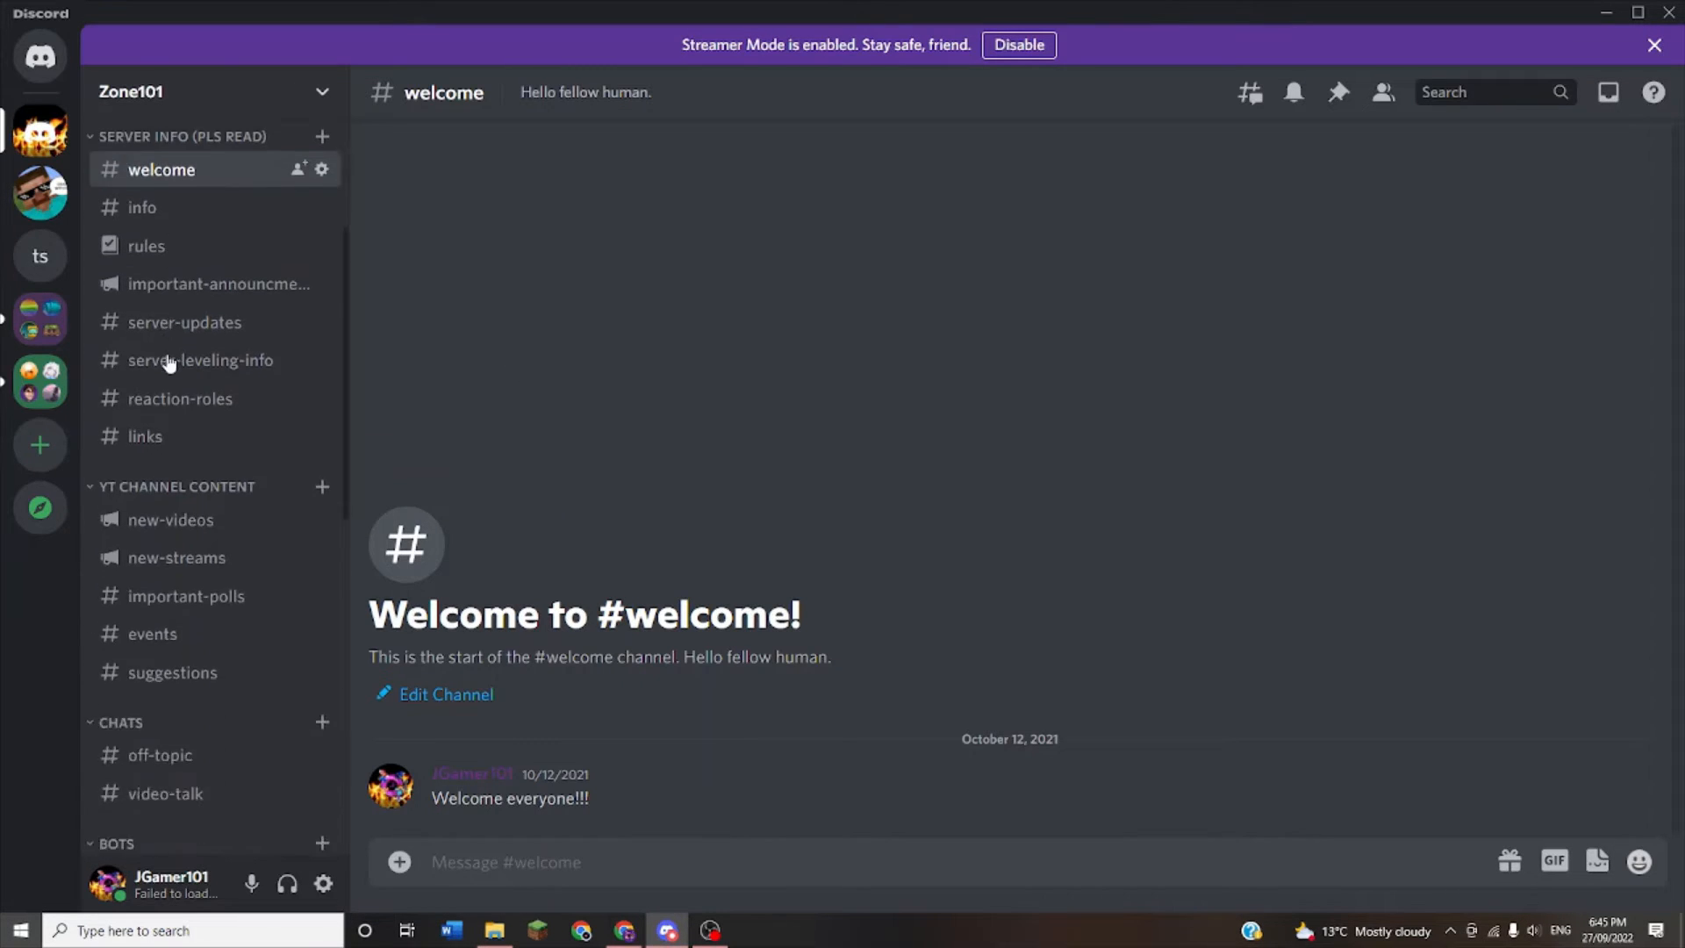
scroll("down", 3)
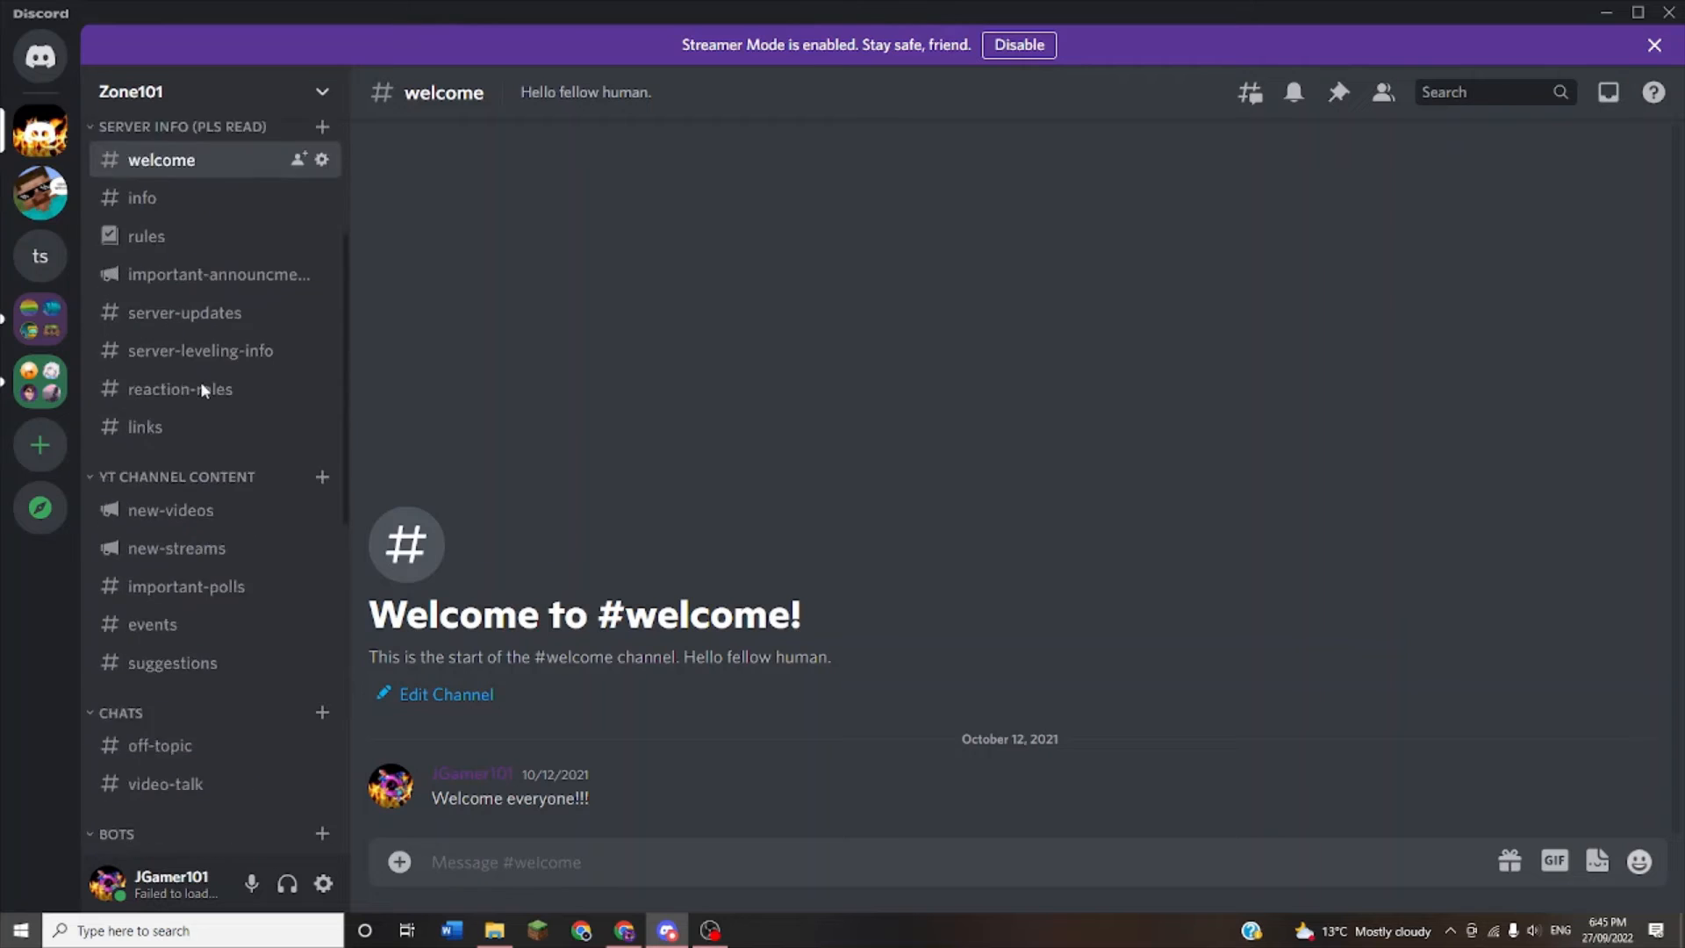
scroll("down", 3)
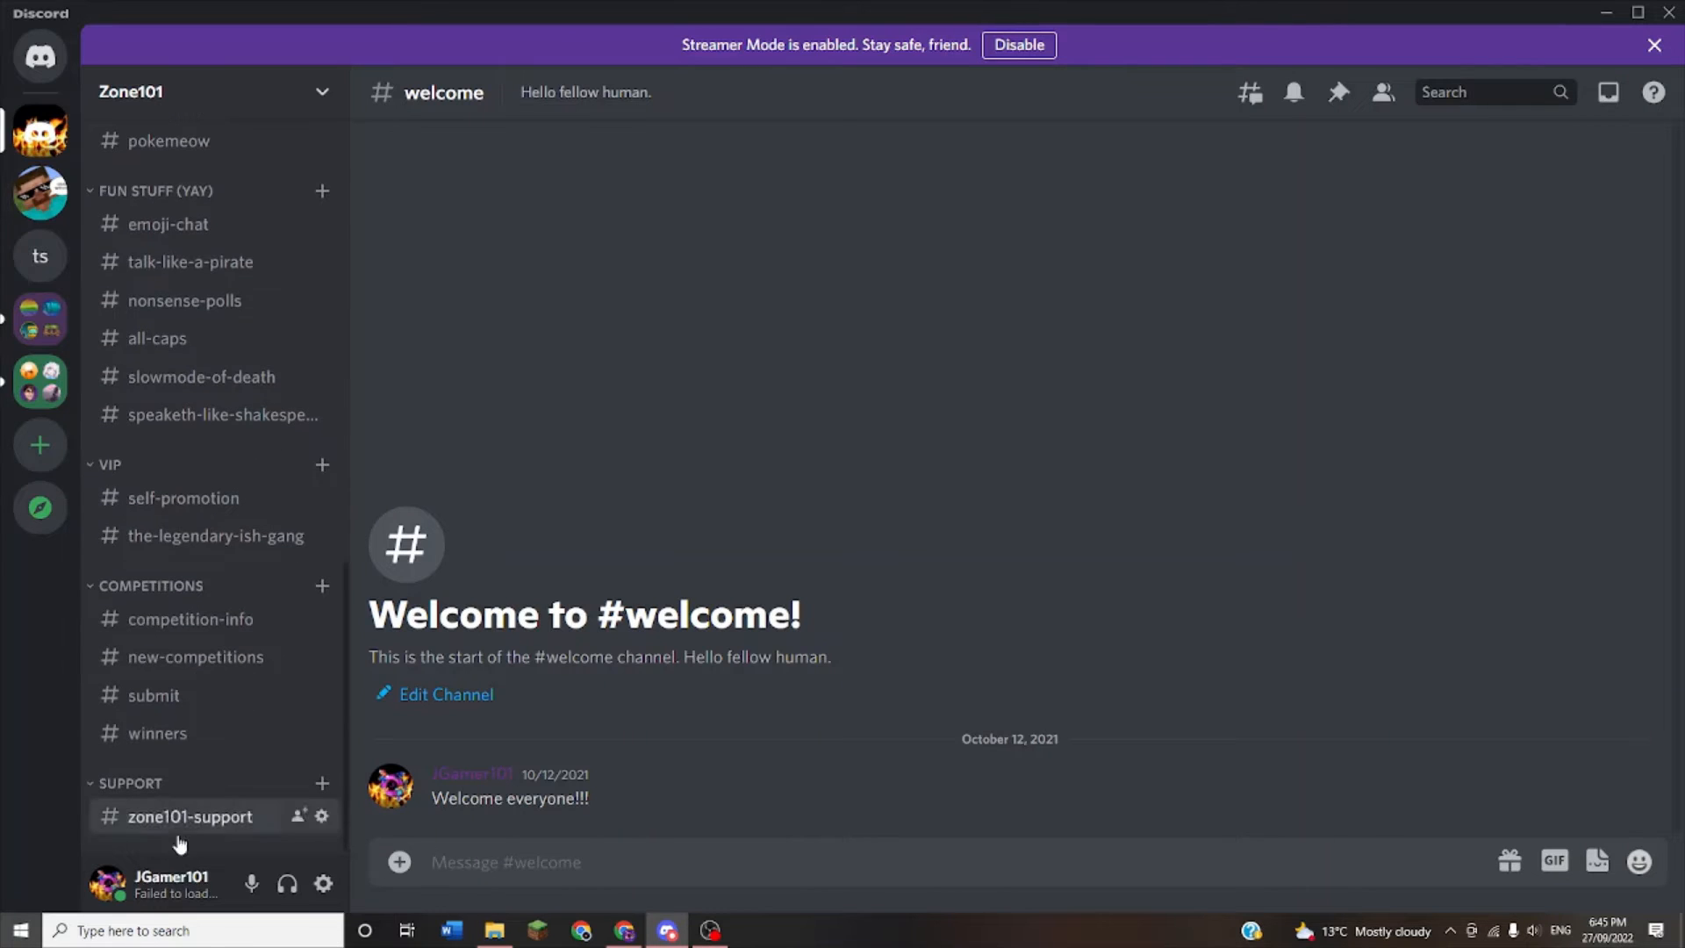
left_click(154, 695)
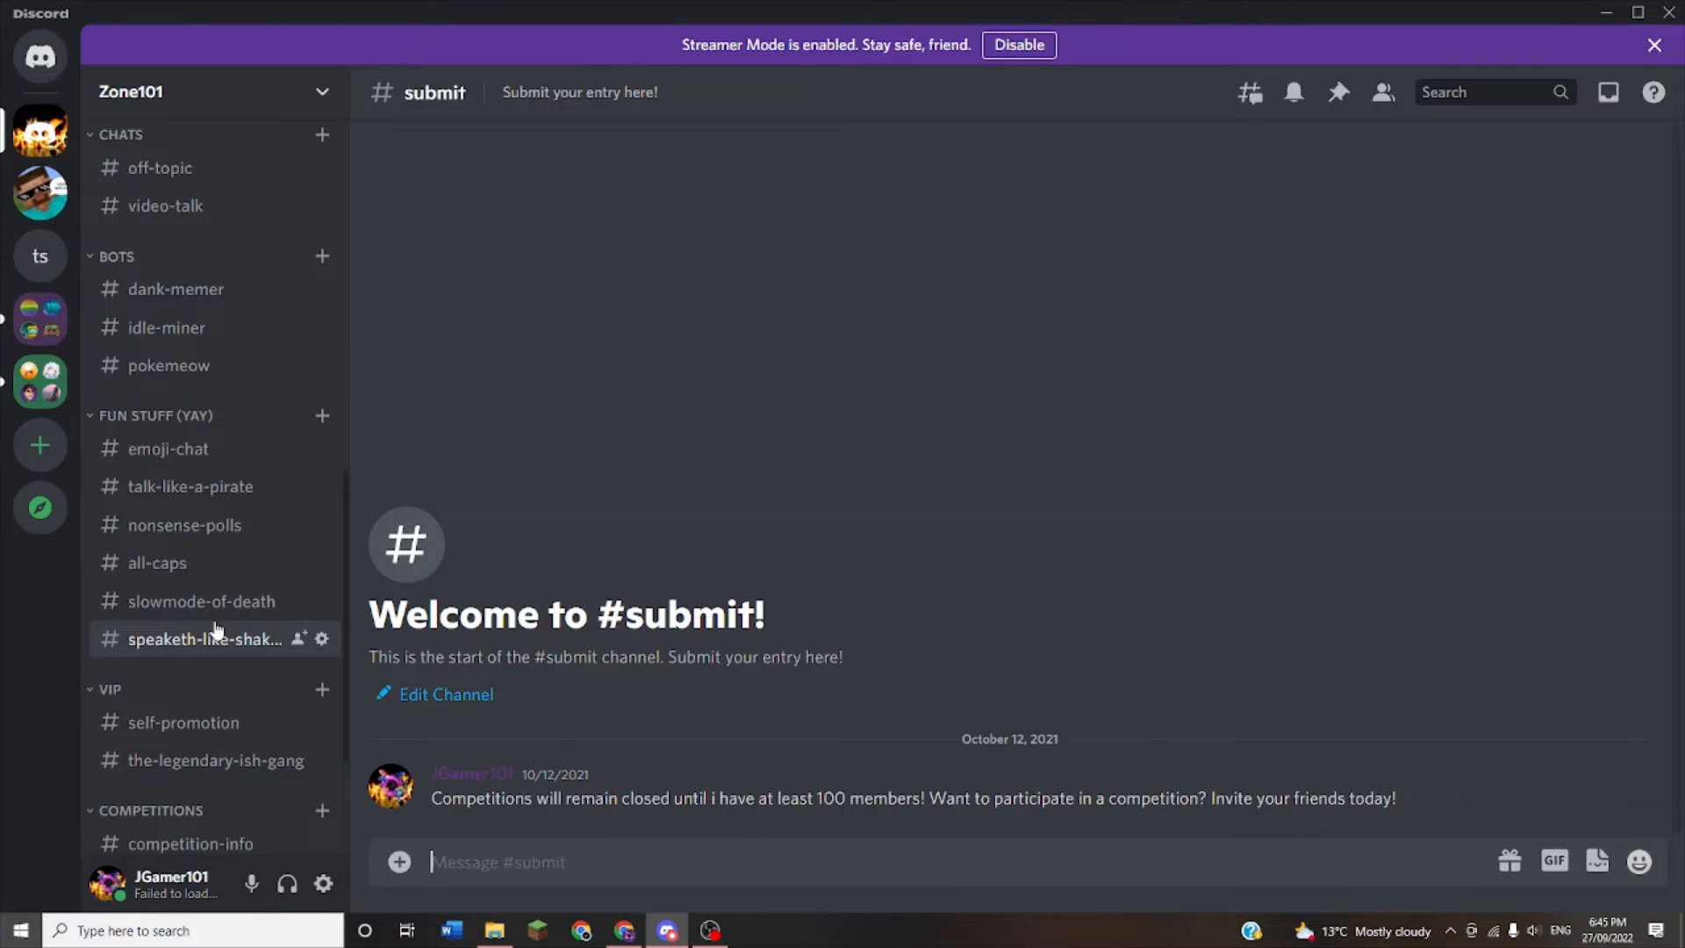
Visit the fun-stuff channels: #nonsense-polls, #emoji-chat, #talk-like-a-pirate, #speaketh-like-shakespeare
left_click(184, 525)
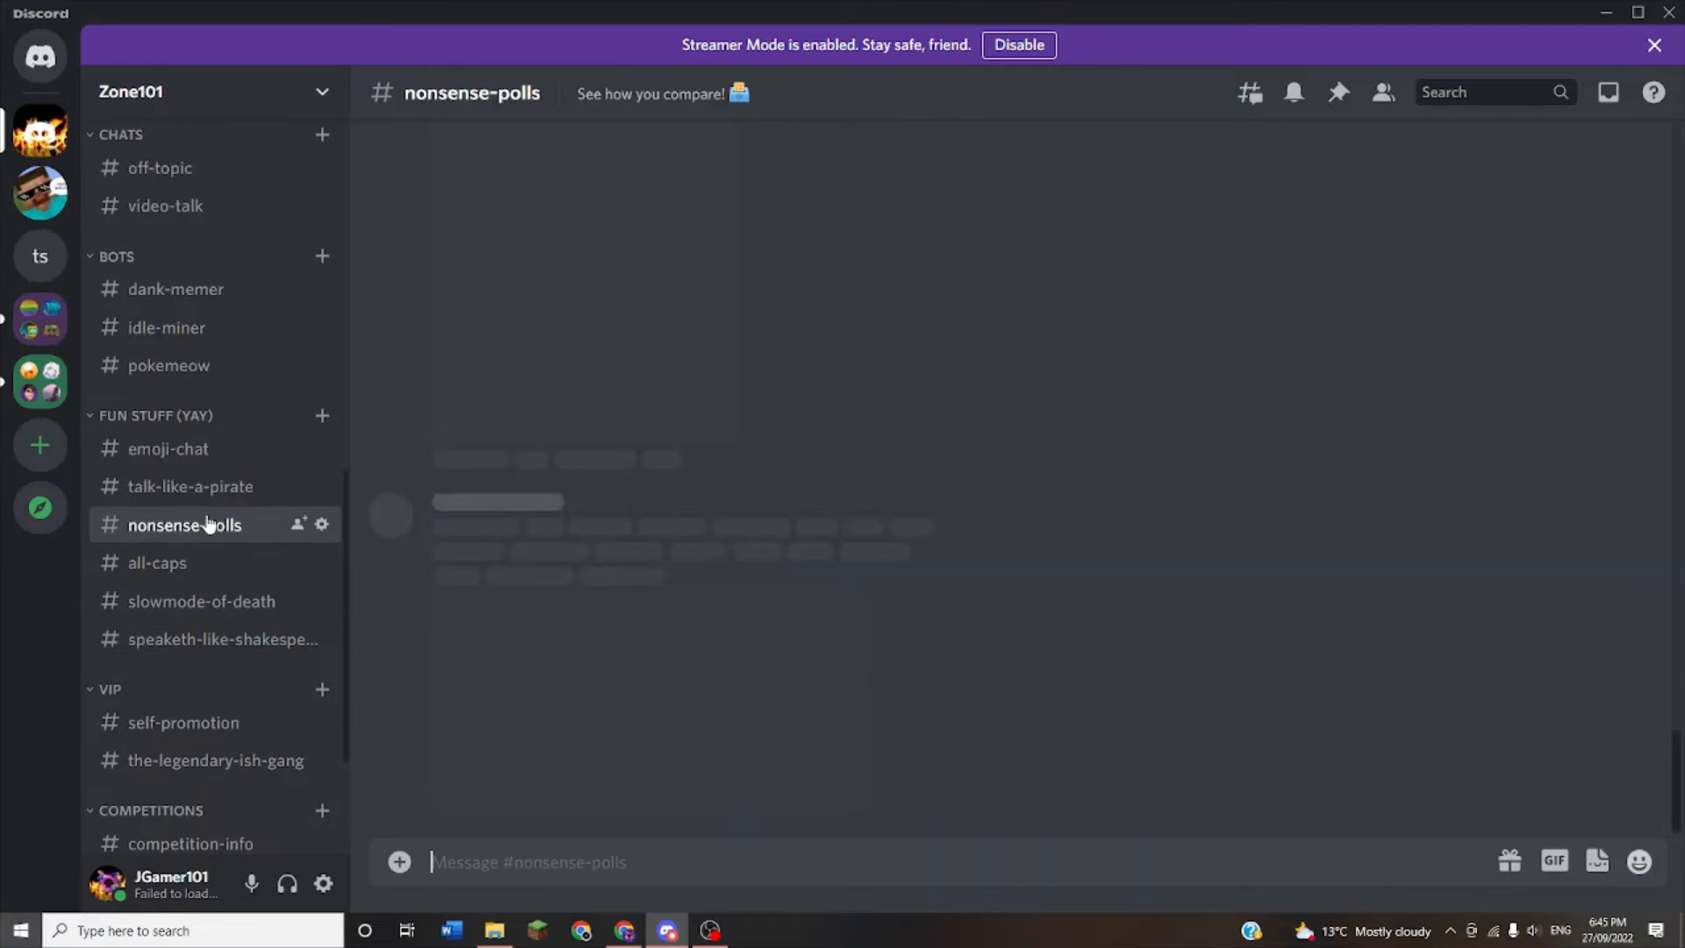
left_click(168, 449)
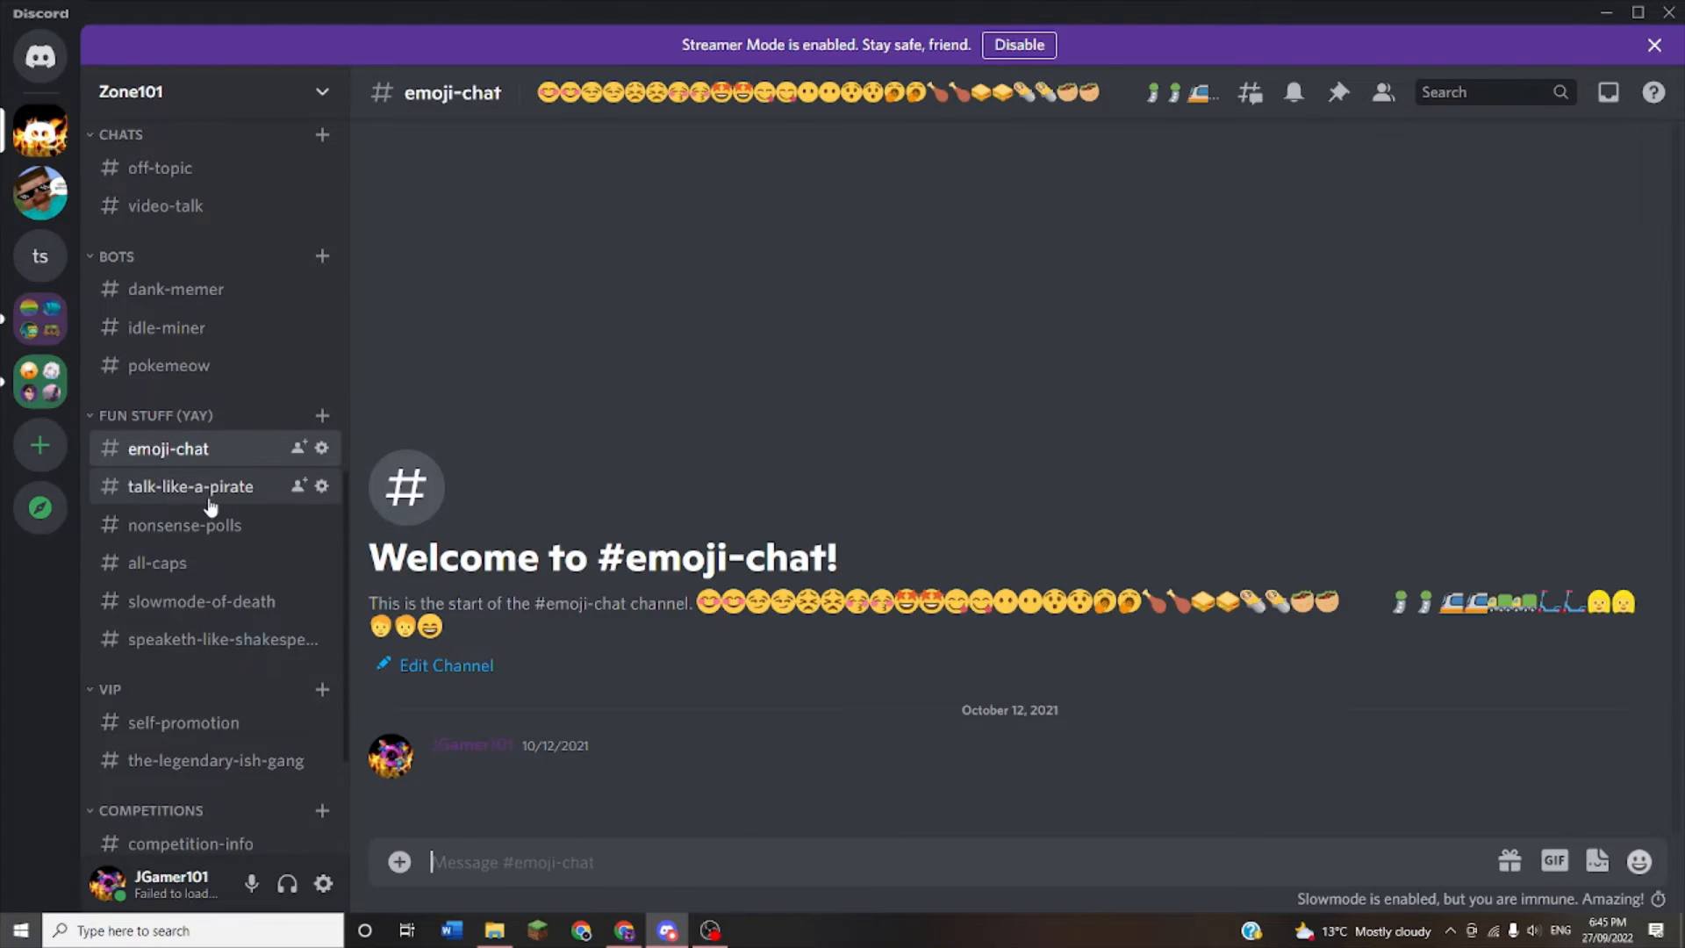
left_click(191, 486)
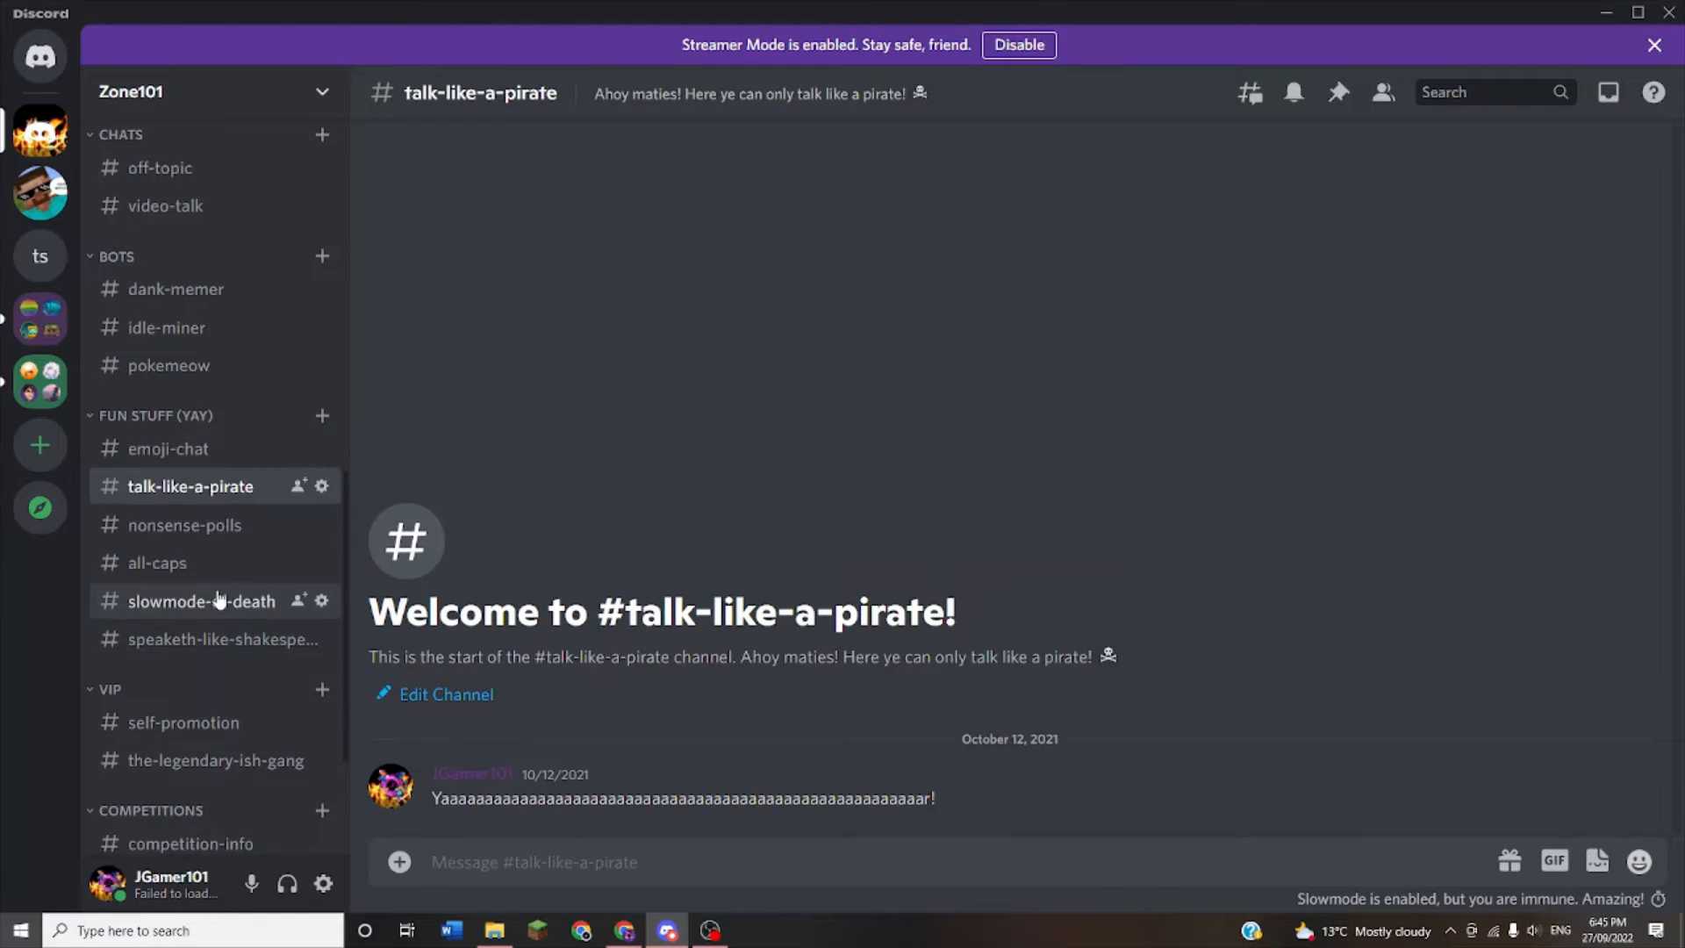
left_click(213, 639)
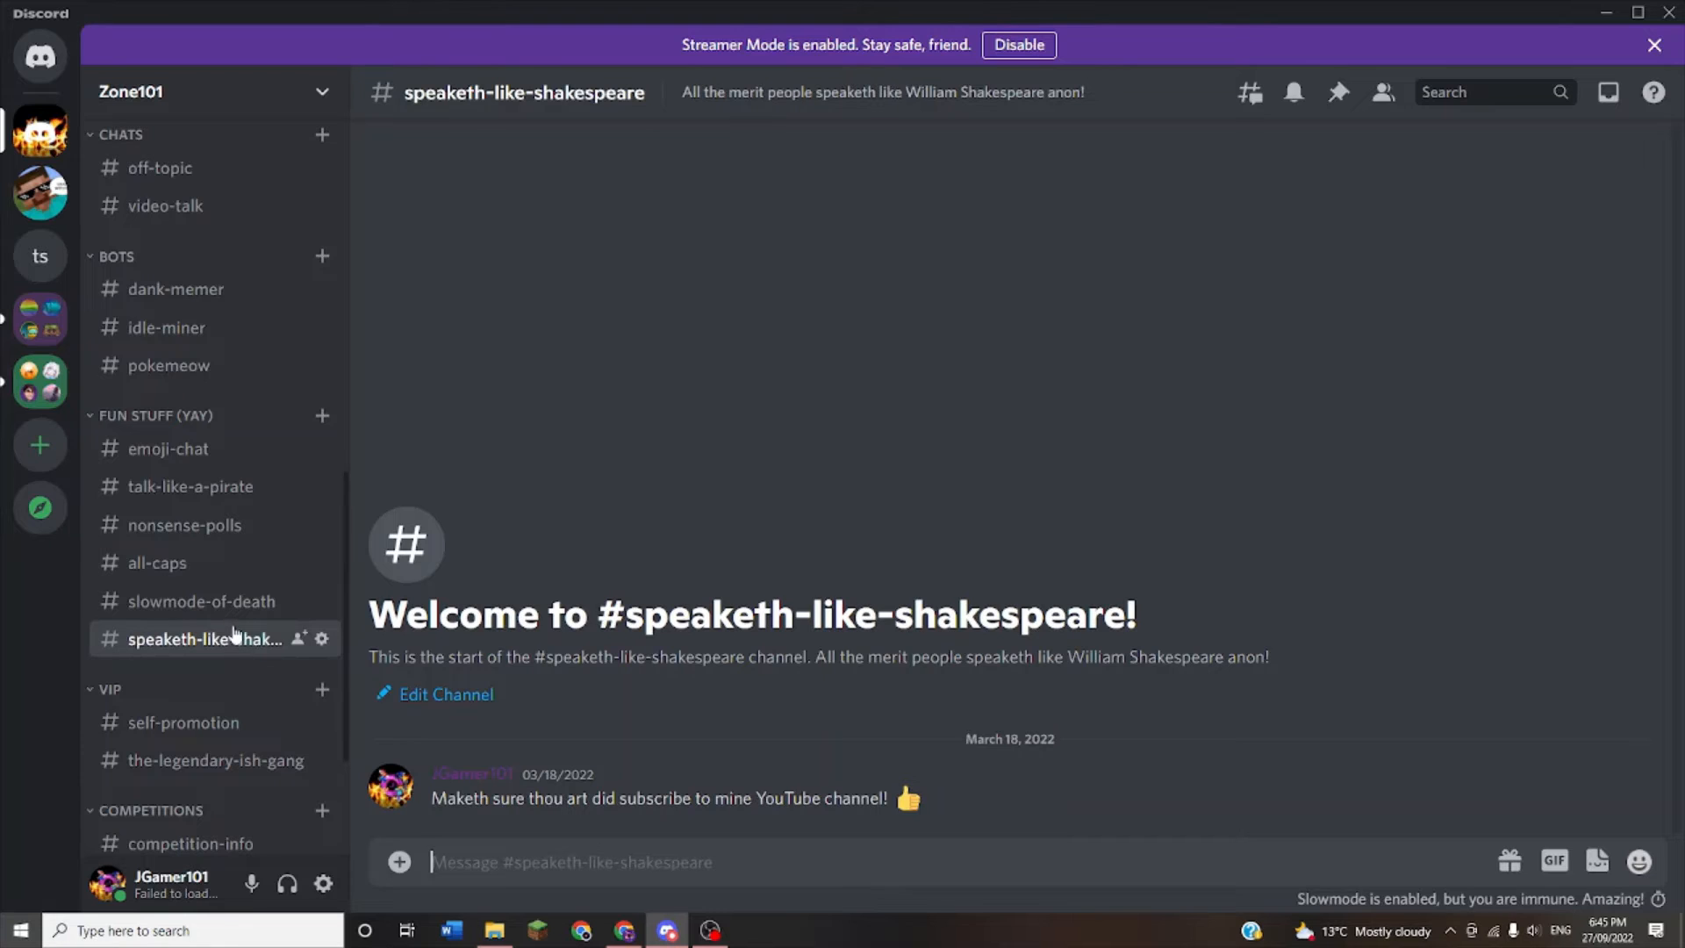
mouse_move(224, 619)
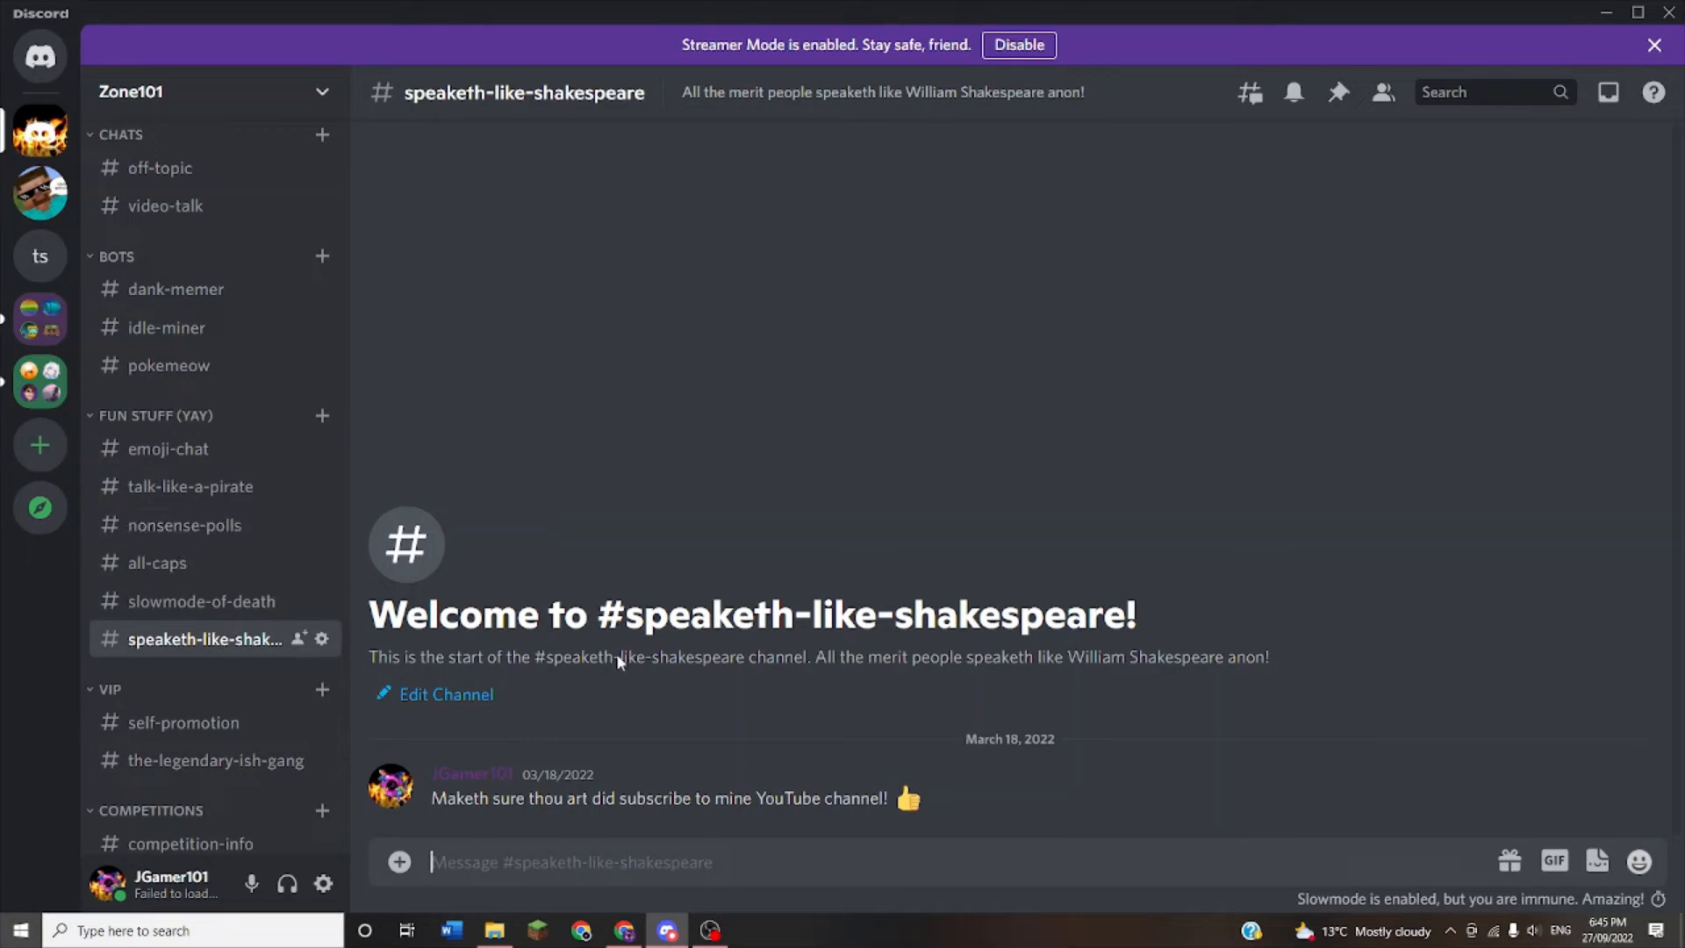
mouse_move(220, 545)
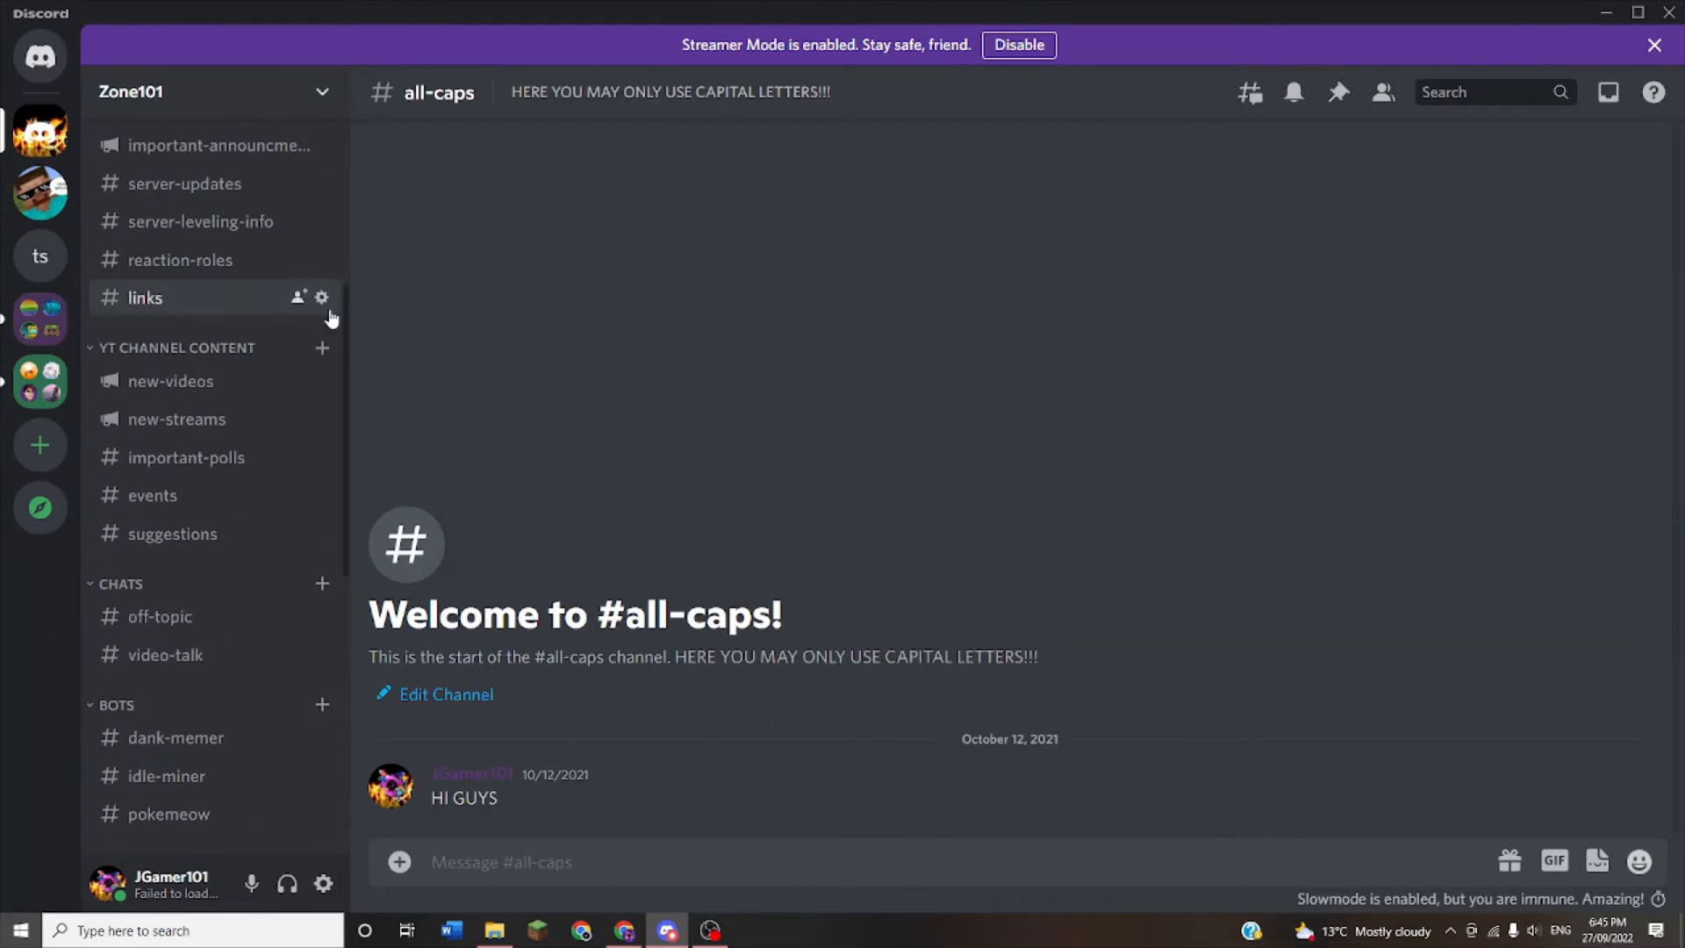
mouse_move(180, 420)
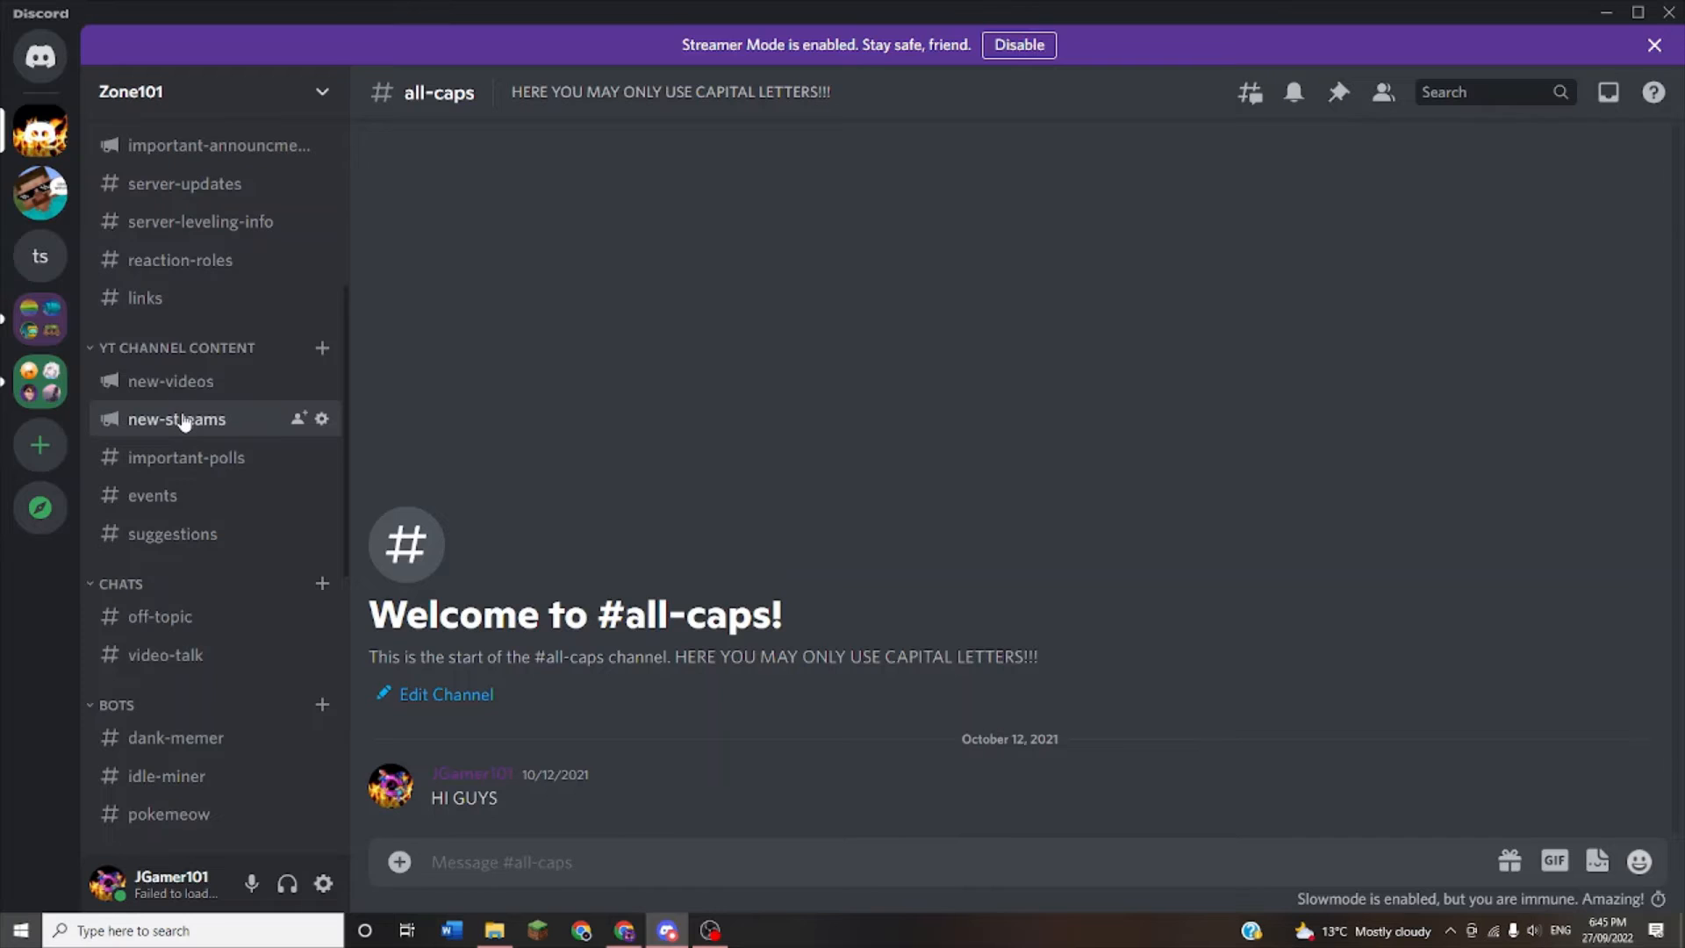
Visit the #new-streams and #new-videos announcement channels, then #suggestions
left_click(176, 420)
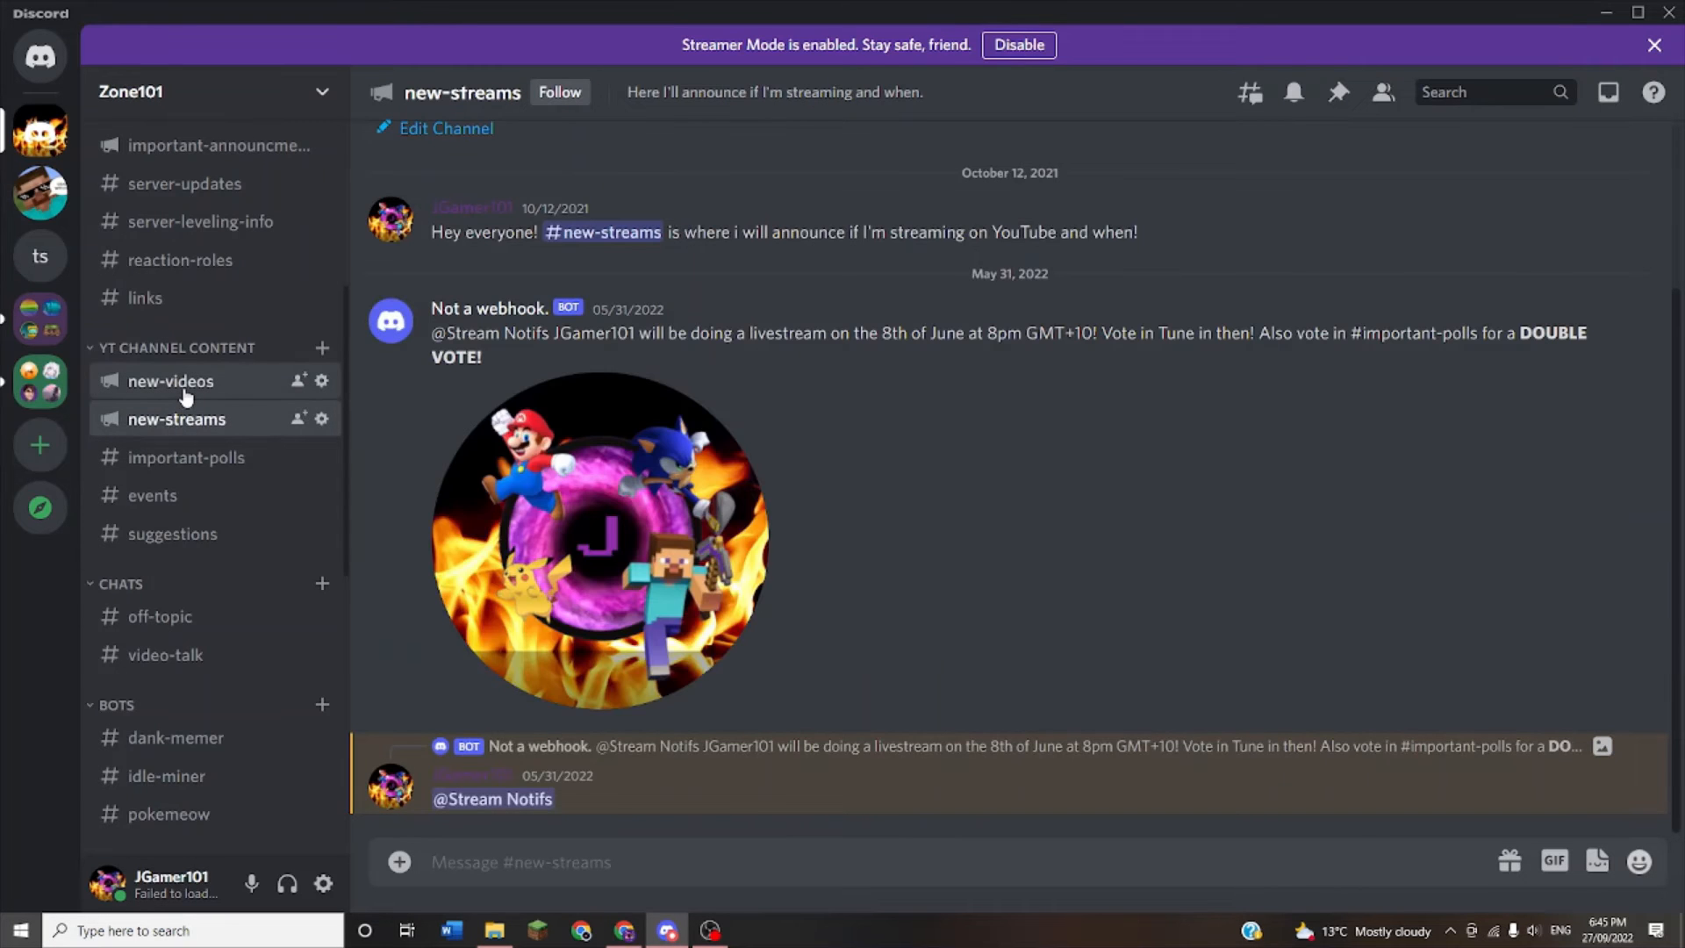
left_click(170, 381)
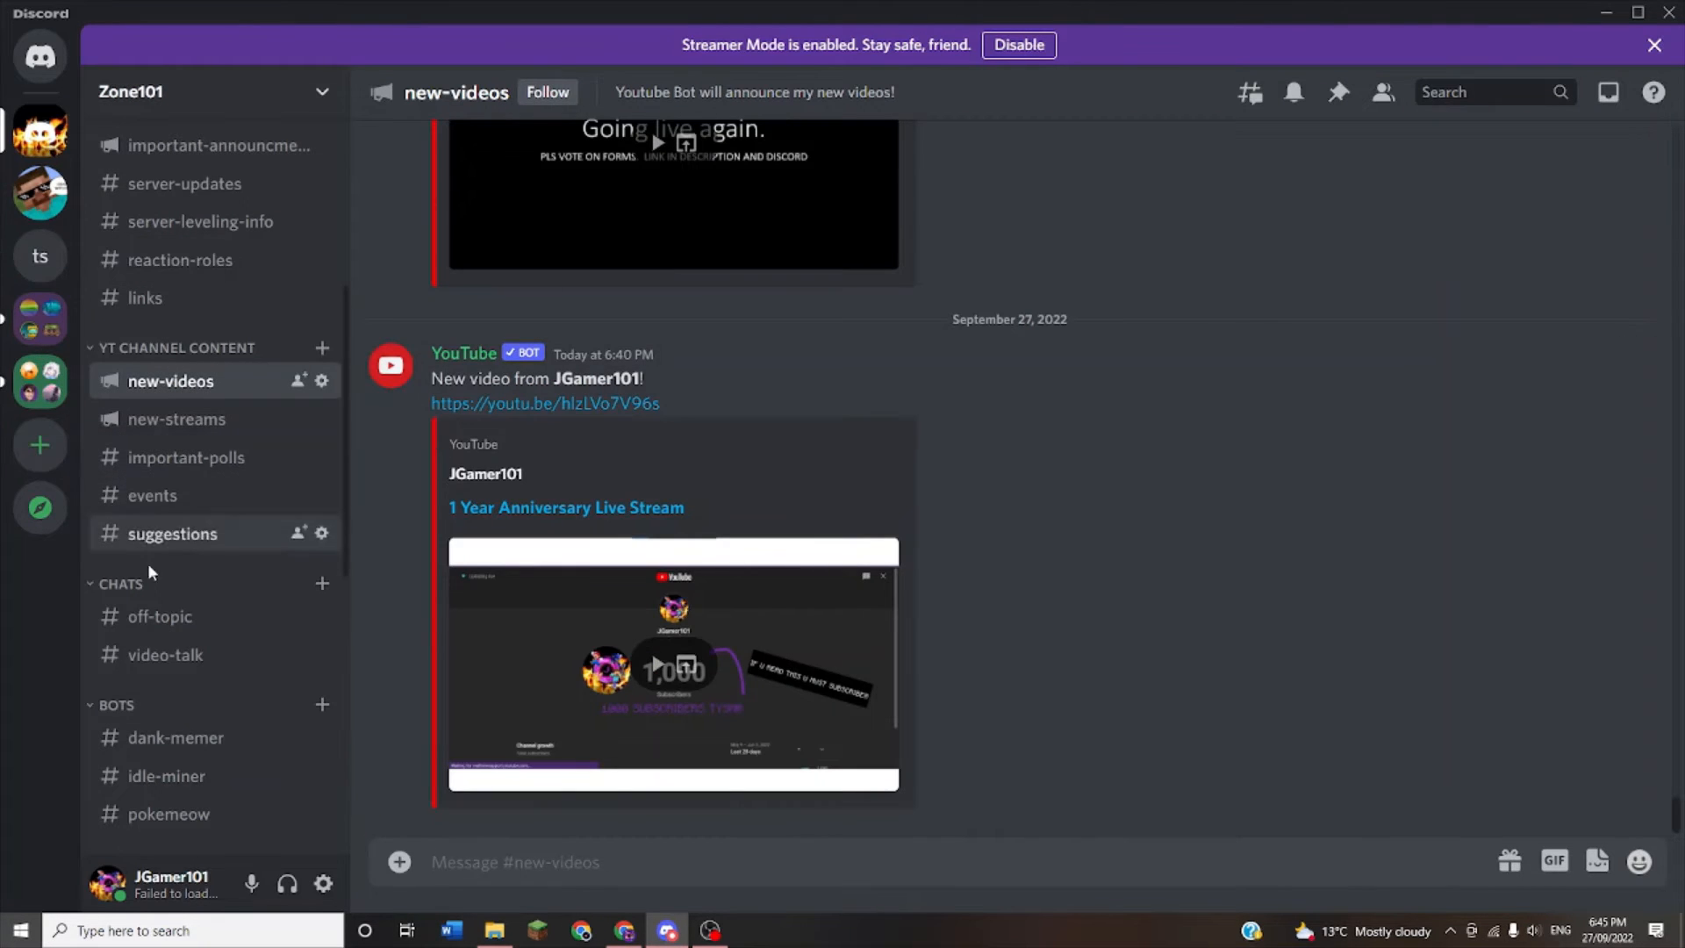
left_click(173, 533)
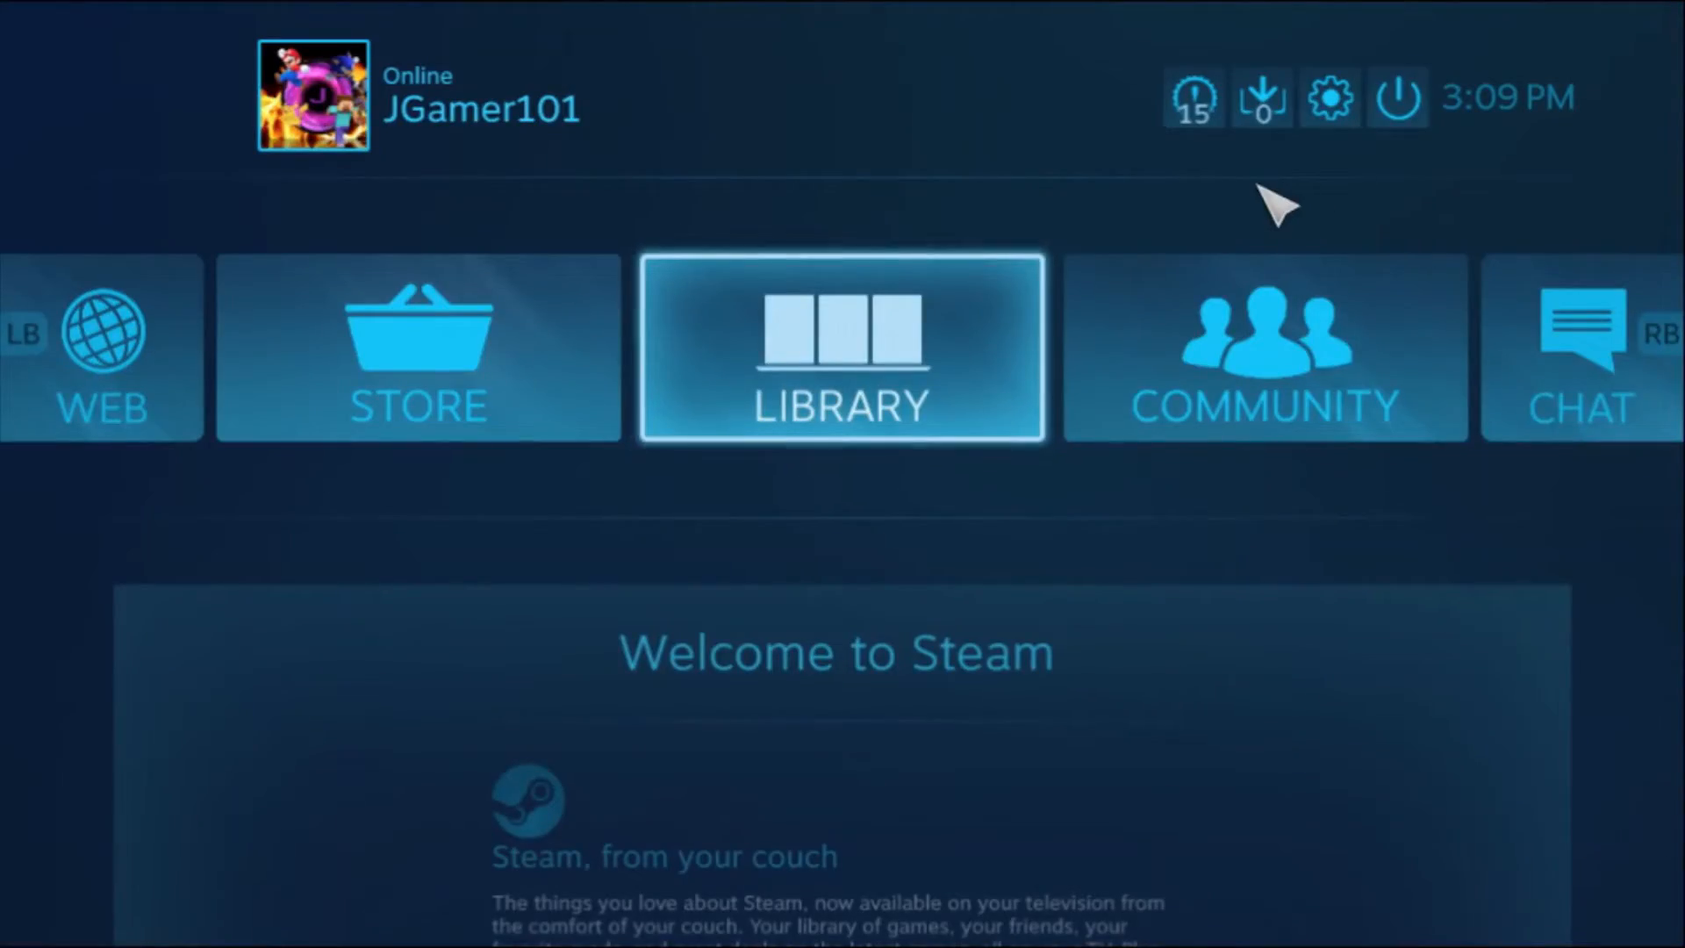
mouse_move(944, 336)
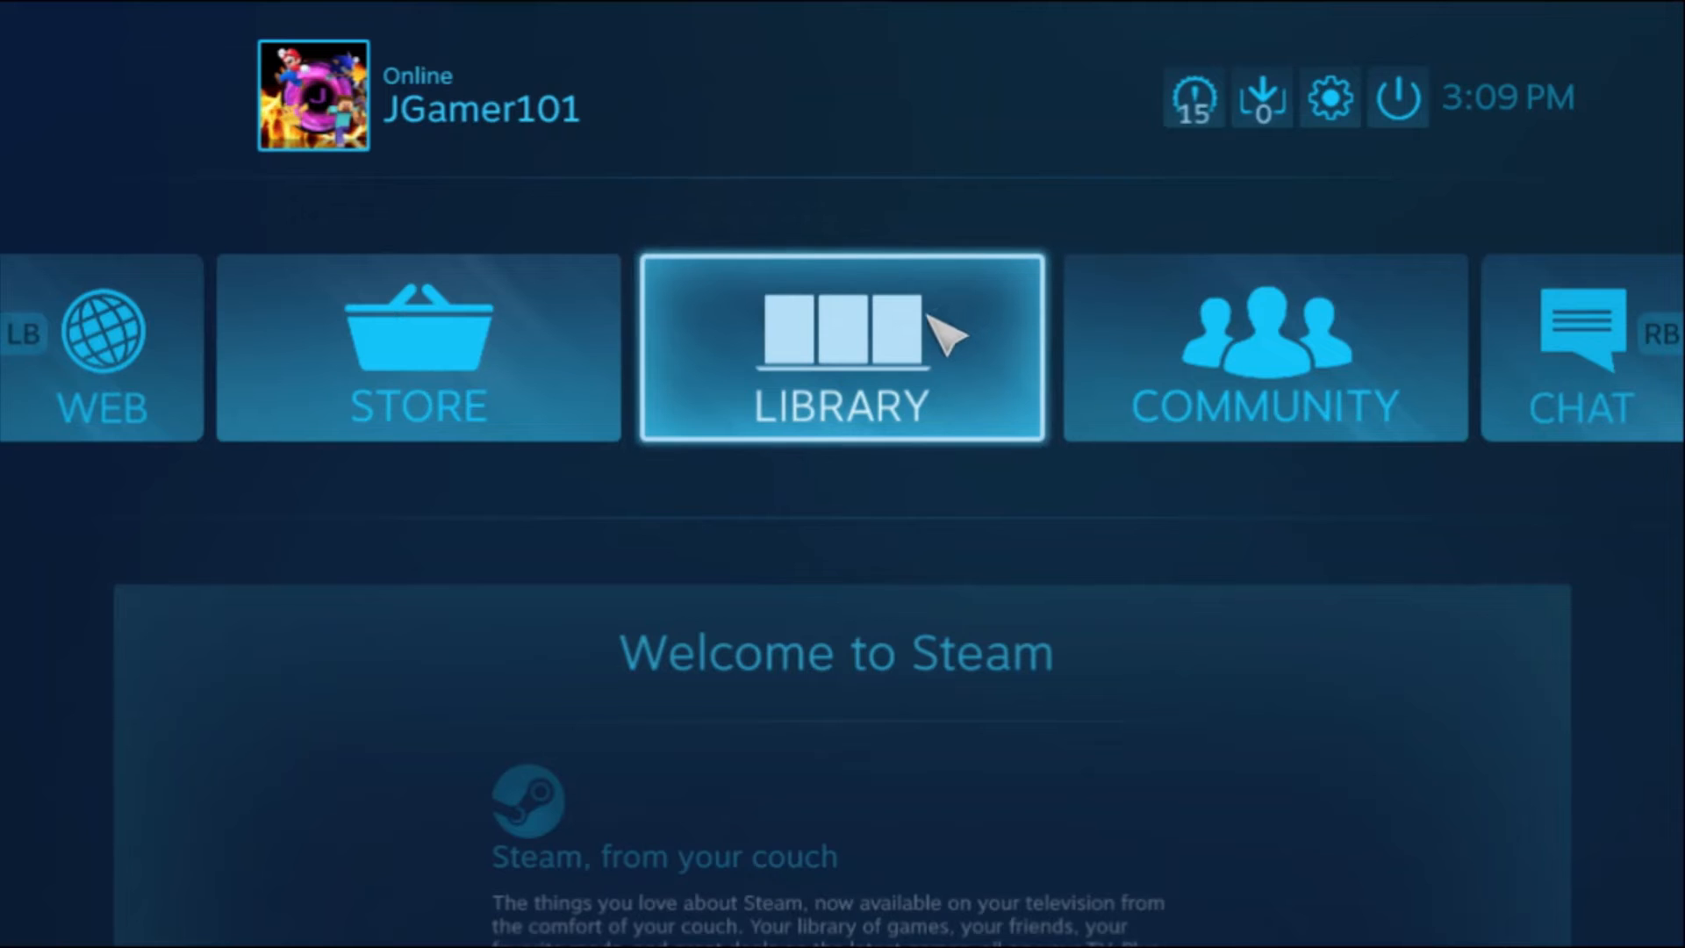
Enter the game library via the LIBRARY tile on the Big Picture home
left_click(837, 350)
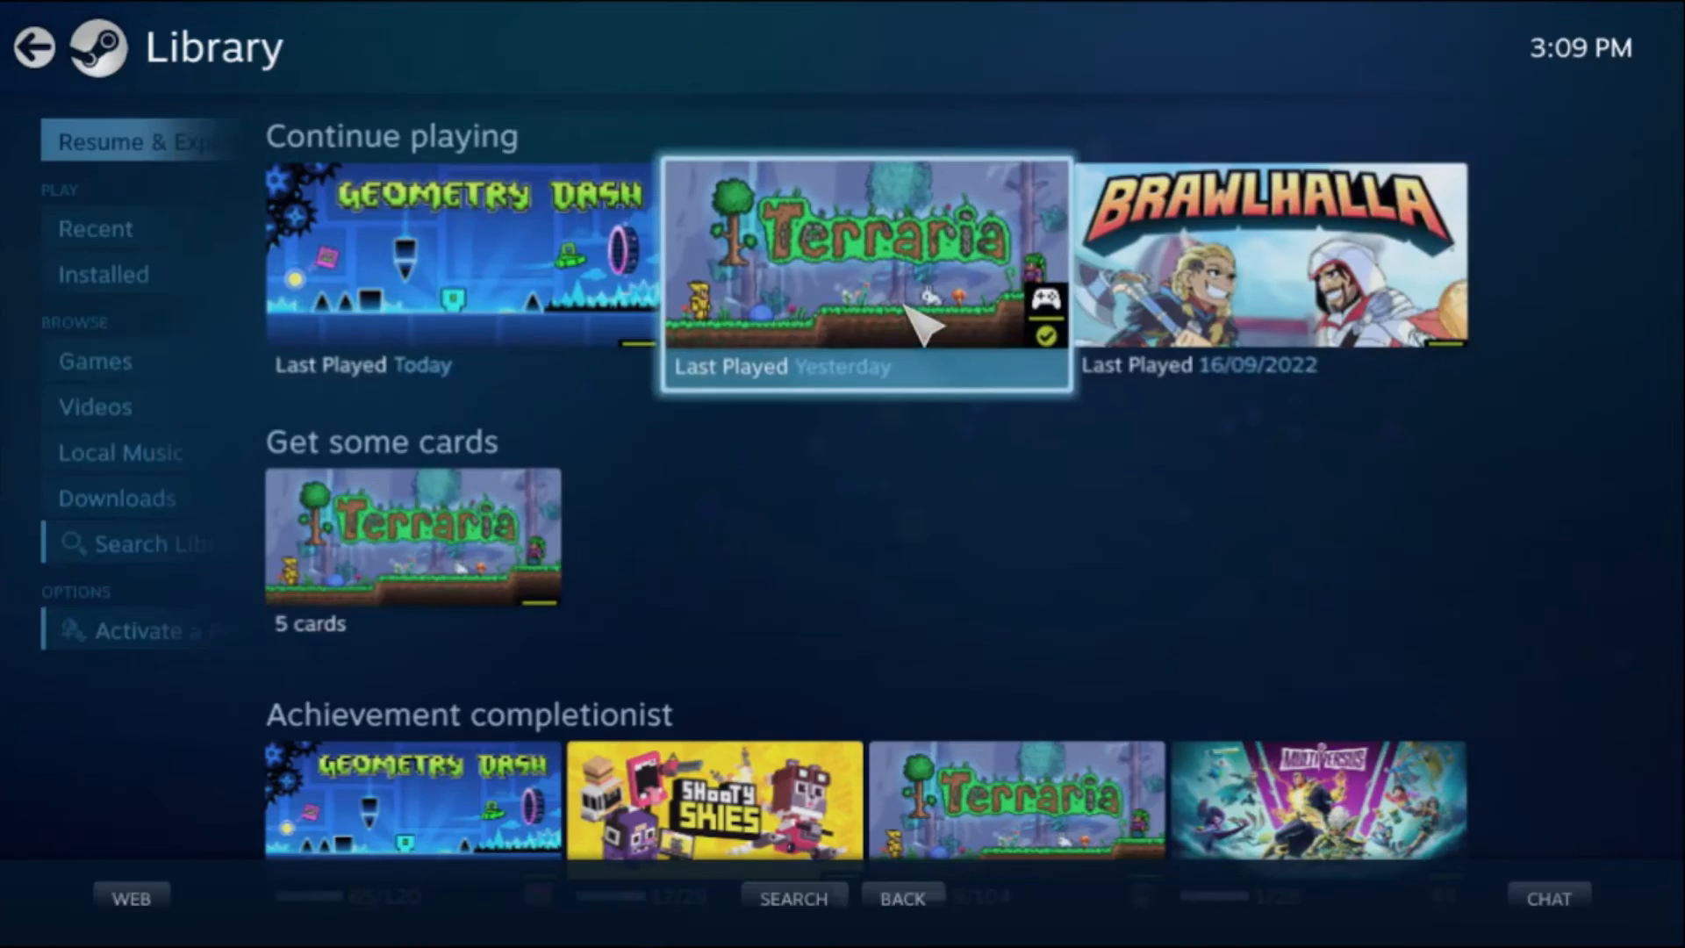
Show the Installed games grid, return home, and bring up the Windows Start menu
left_click(102, 274)
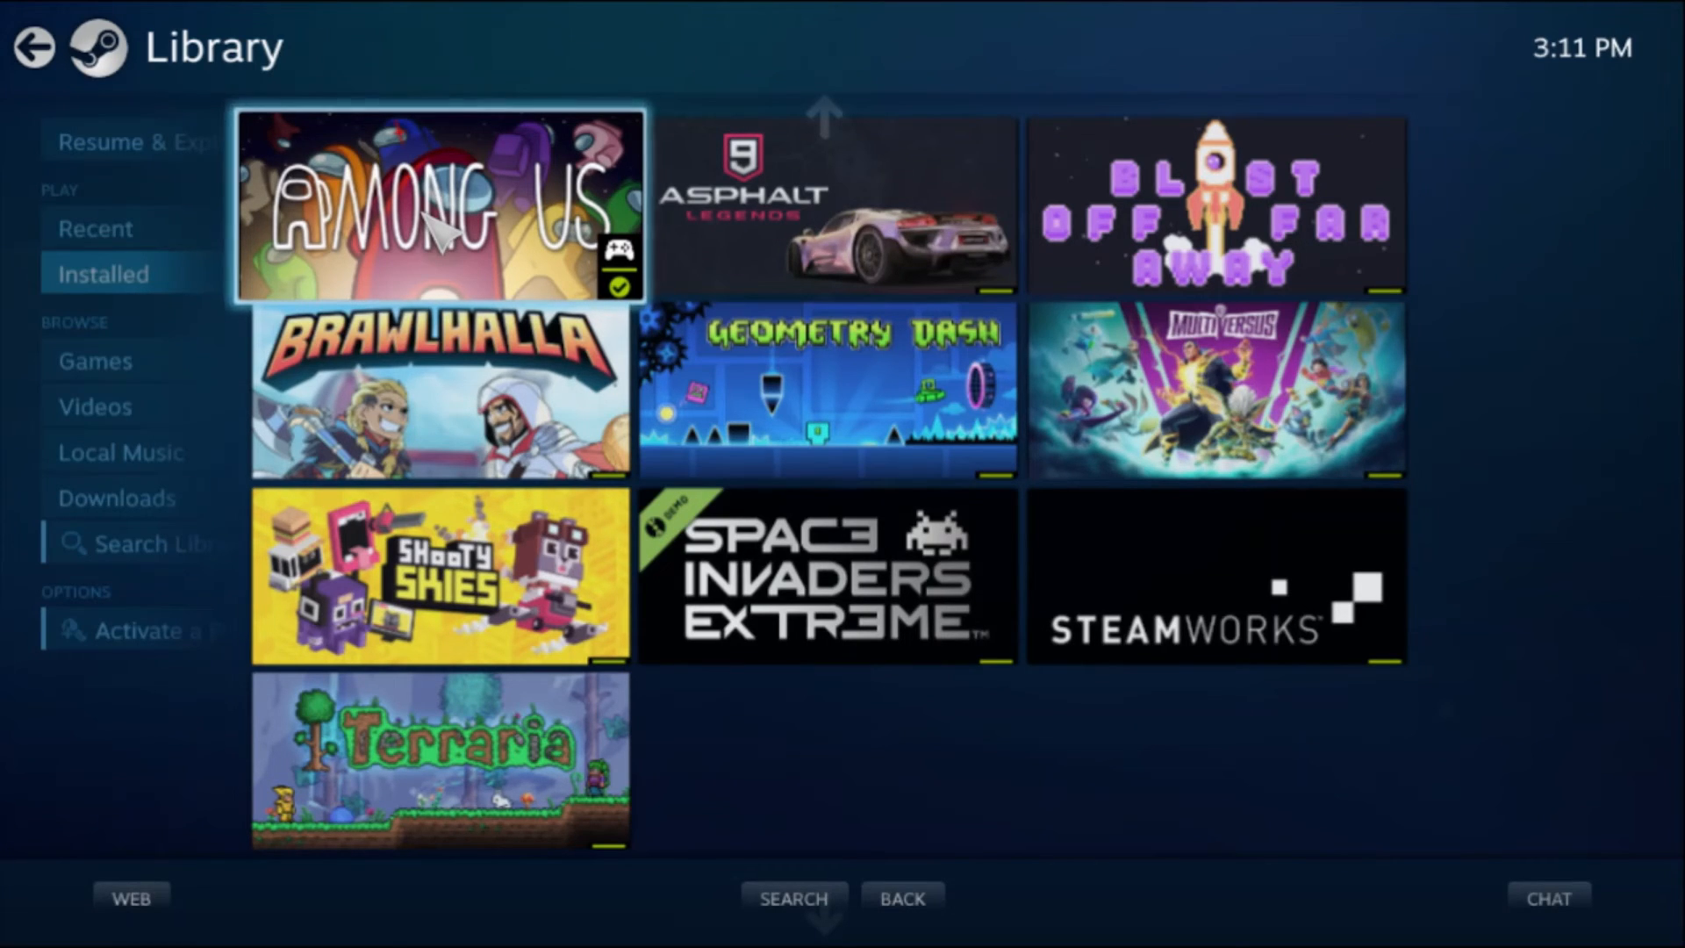
mouse_move(26, 26)
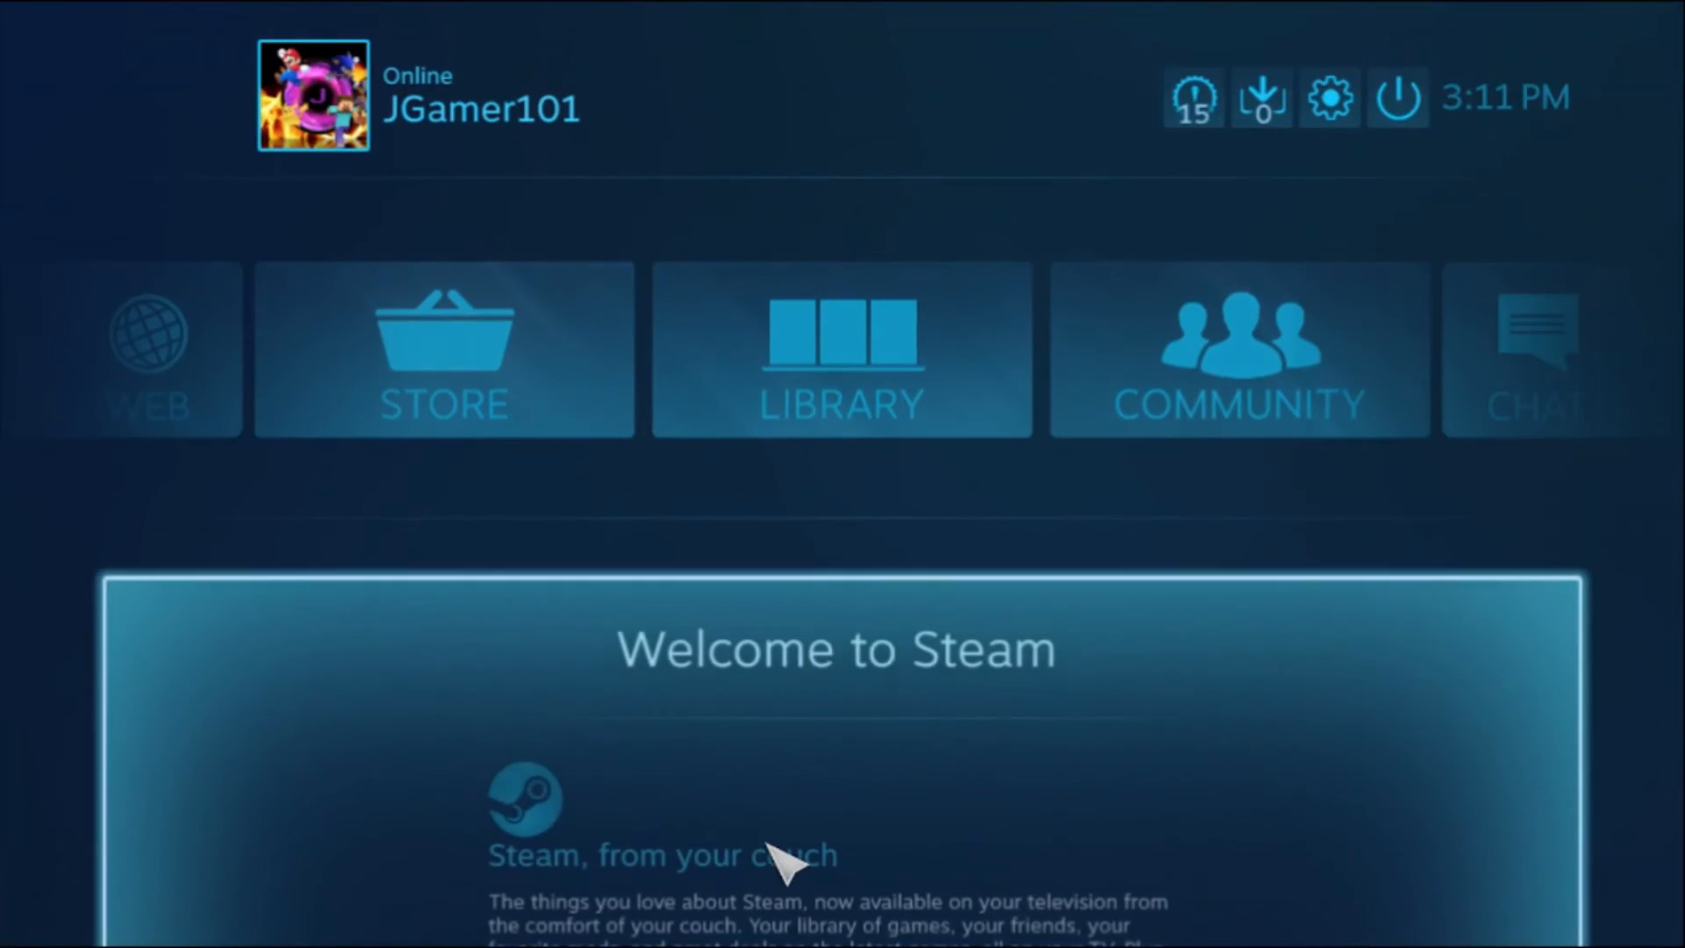
left_click(14, 924)
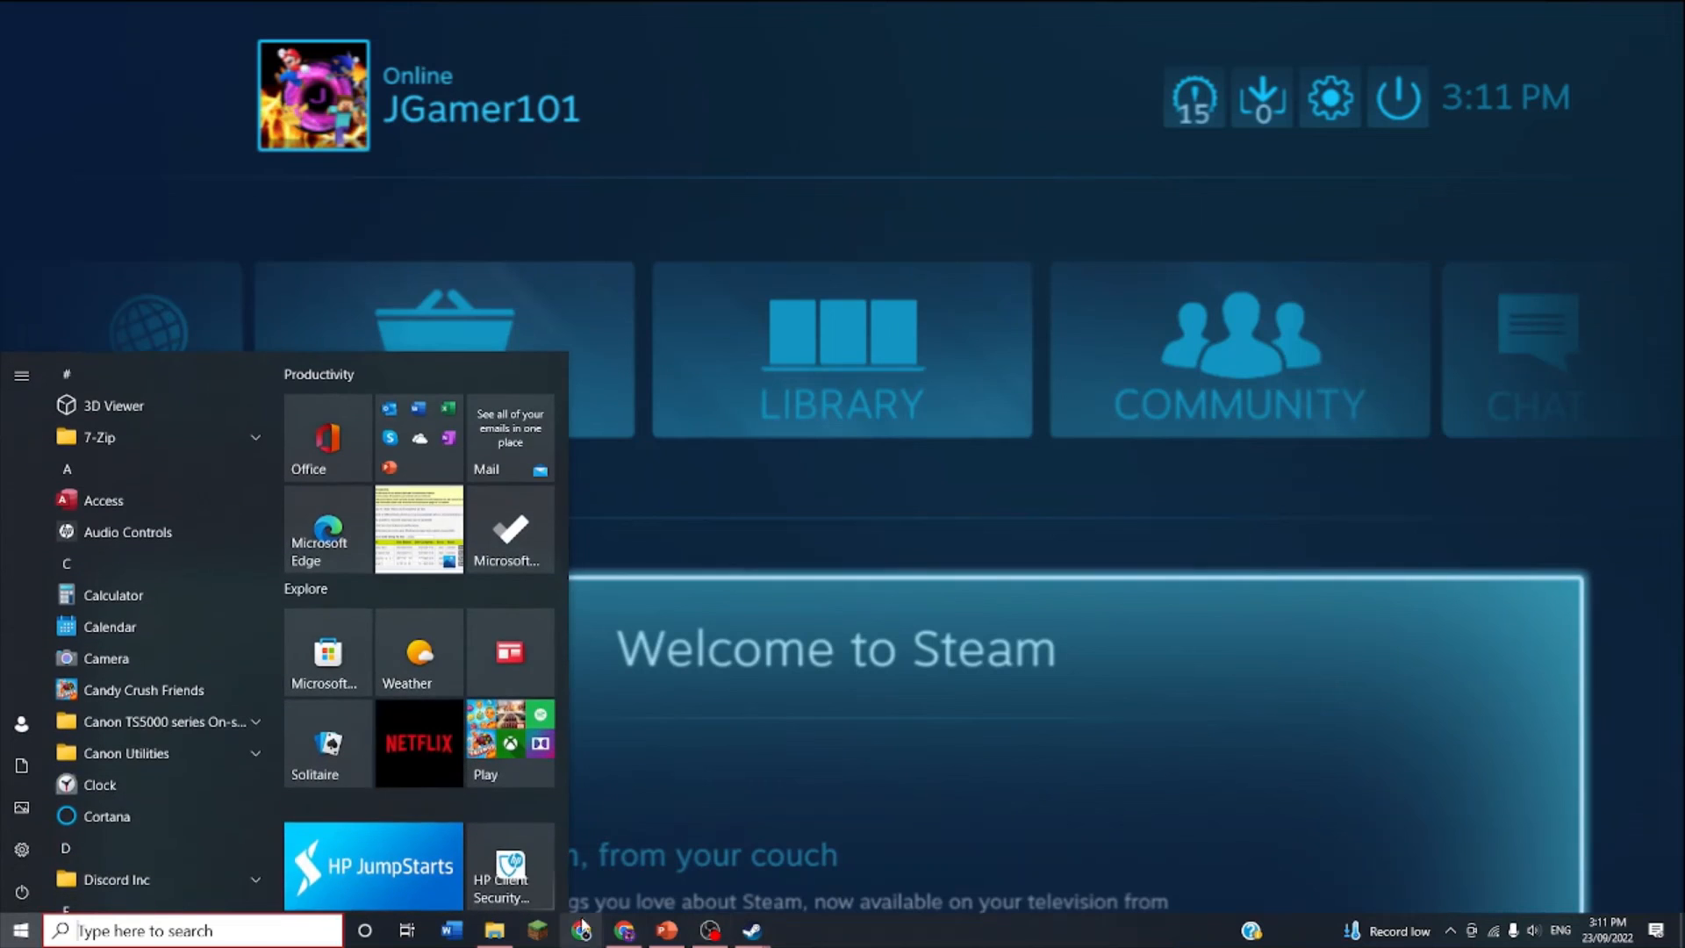